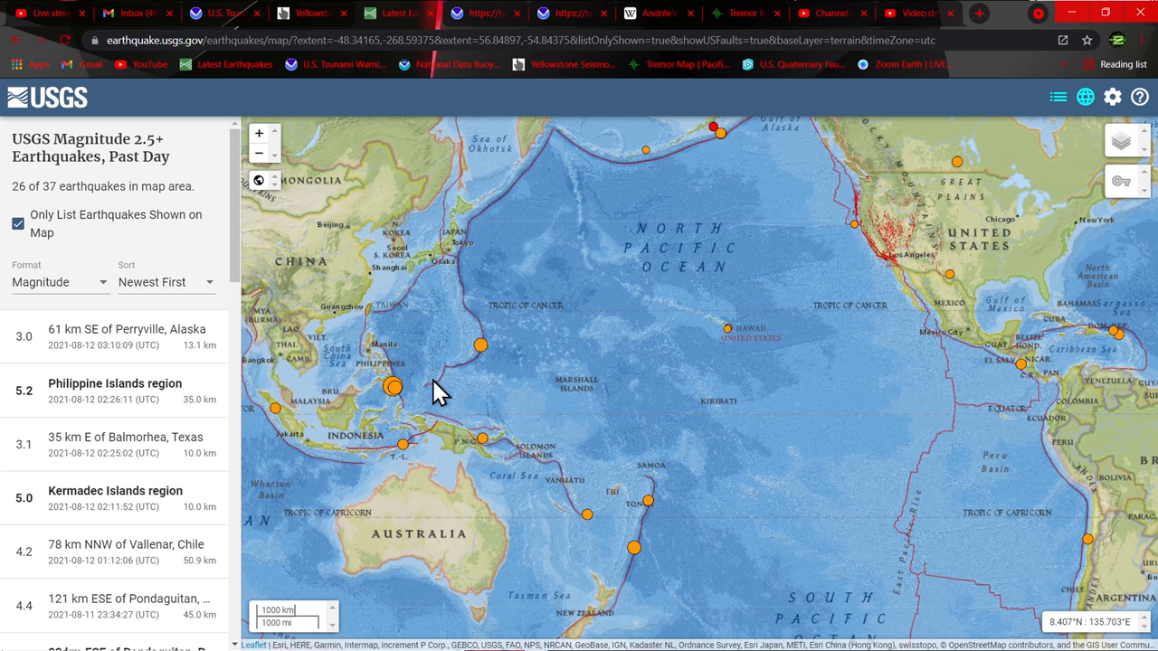
# Step: Pan the map to the Mindanao quake cluster and open the M7.1 event page
pyautogui.moveTo(439, 393); pyautogui.dragTo(484, 443)
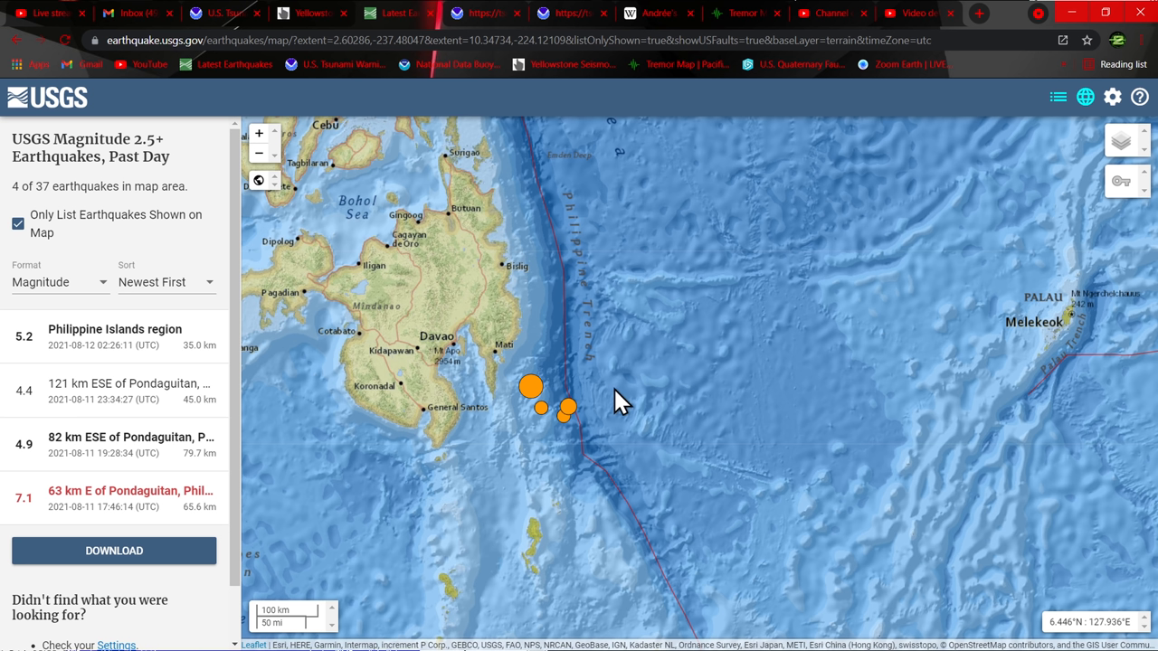
pyautogui.moveTo(561, 446)
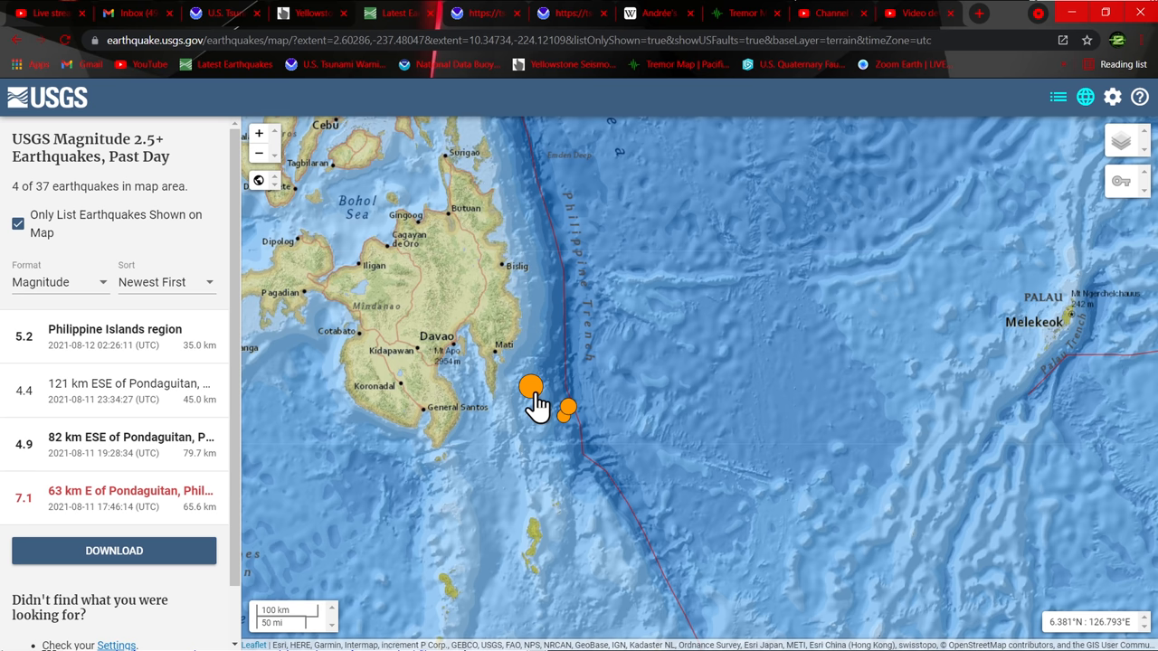
pyautogui.click(528, 389)
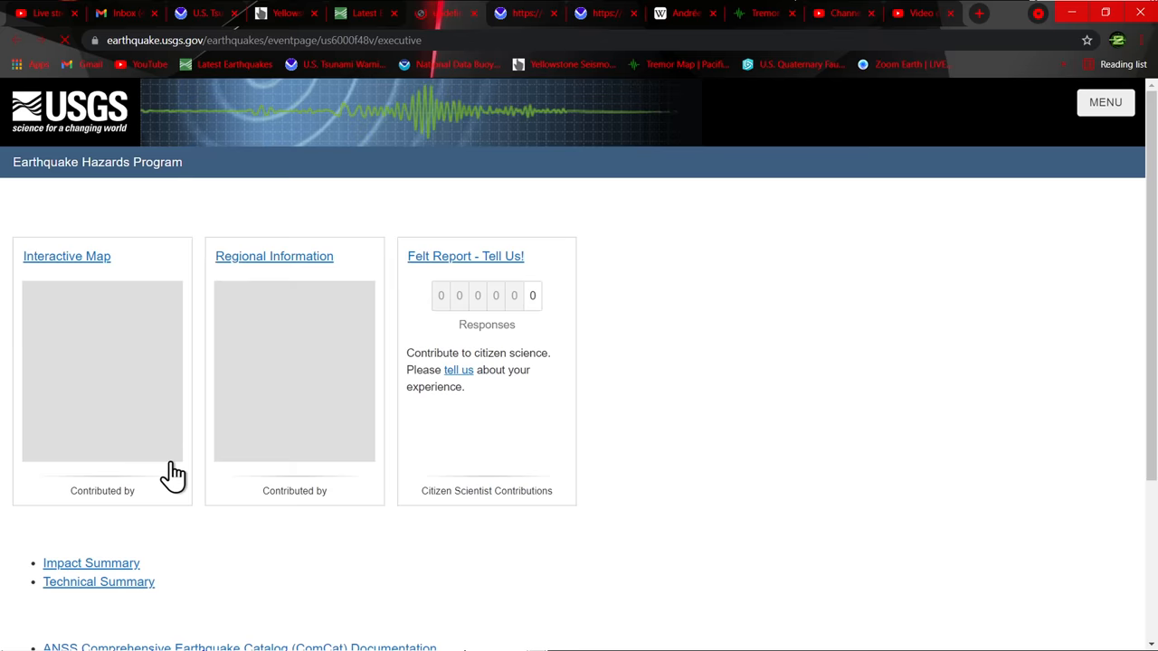
# Step: Scroll the M7.1 event page down to its Tectonic Summary section
pyautogui.scroll(-3)
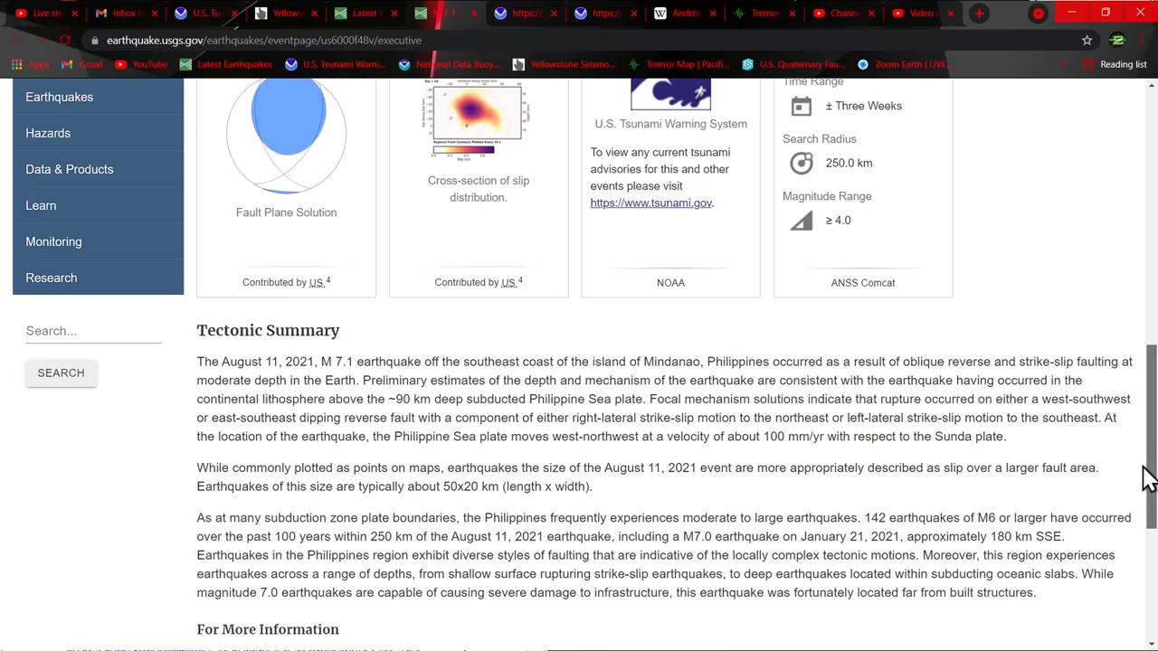
pyautogui.scroll(-3)
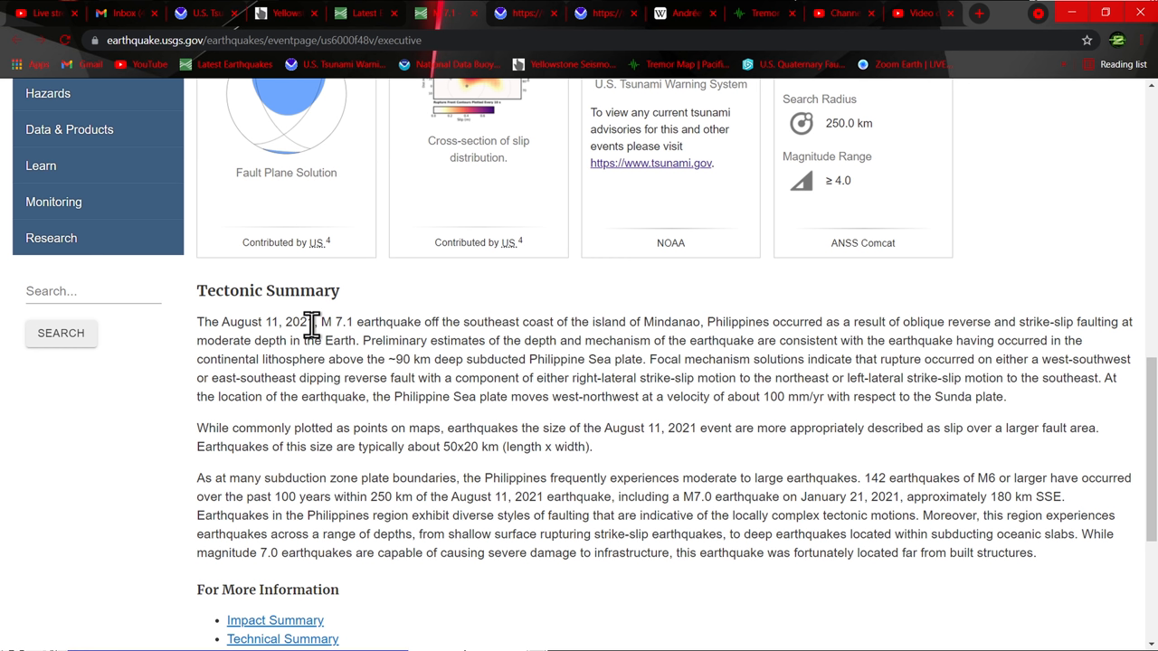
pyautogui.moveTo(676, 339)
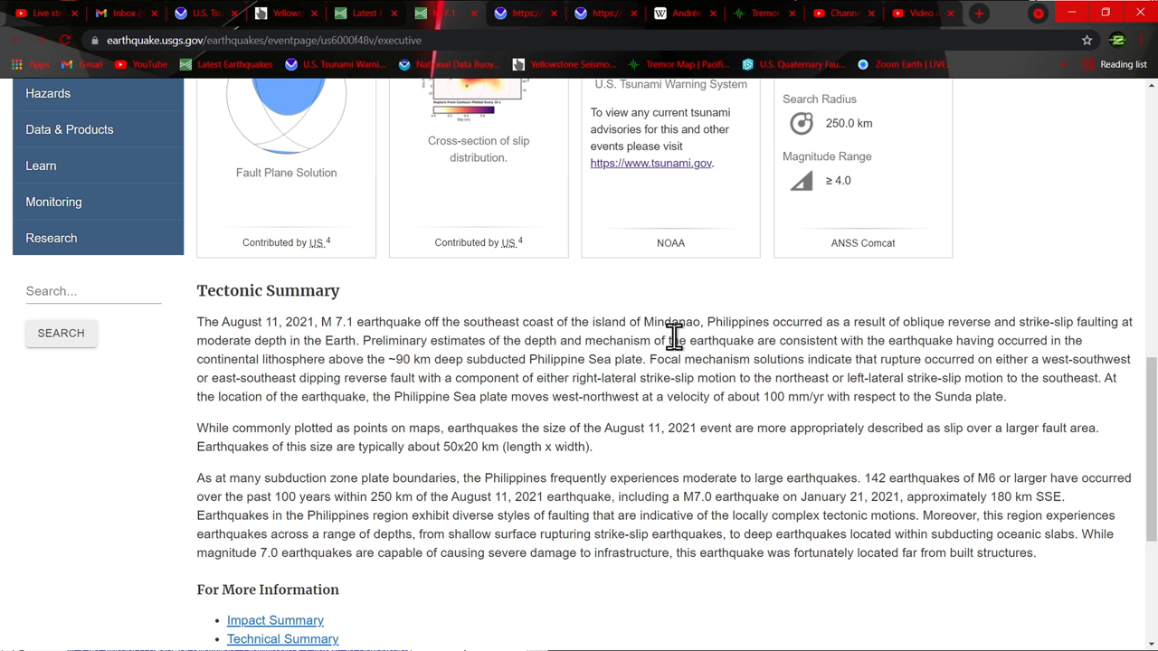
pyautogui.moveTo(1092, 274)
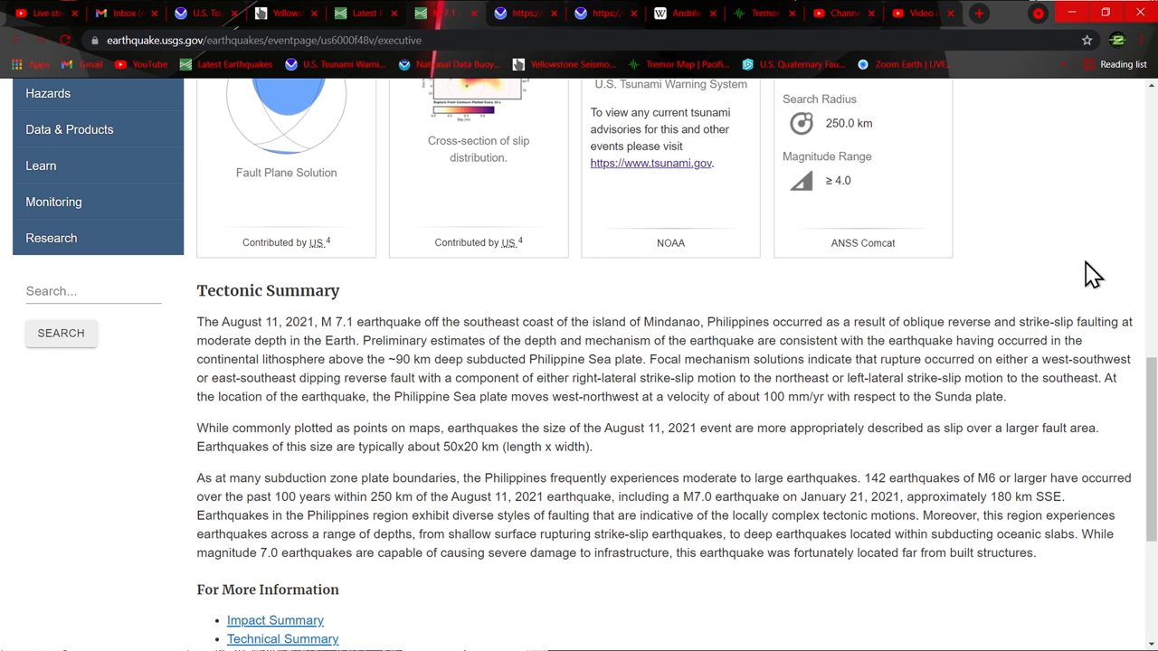
pyautogui.moveTo(768, 303)
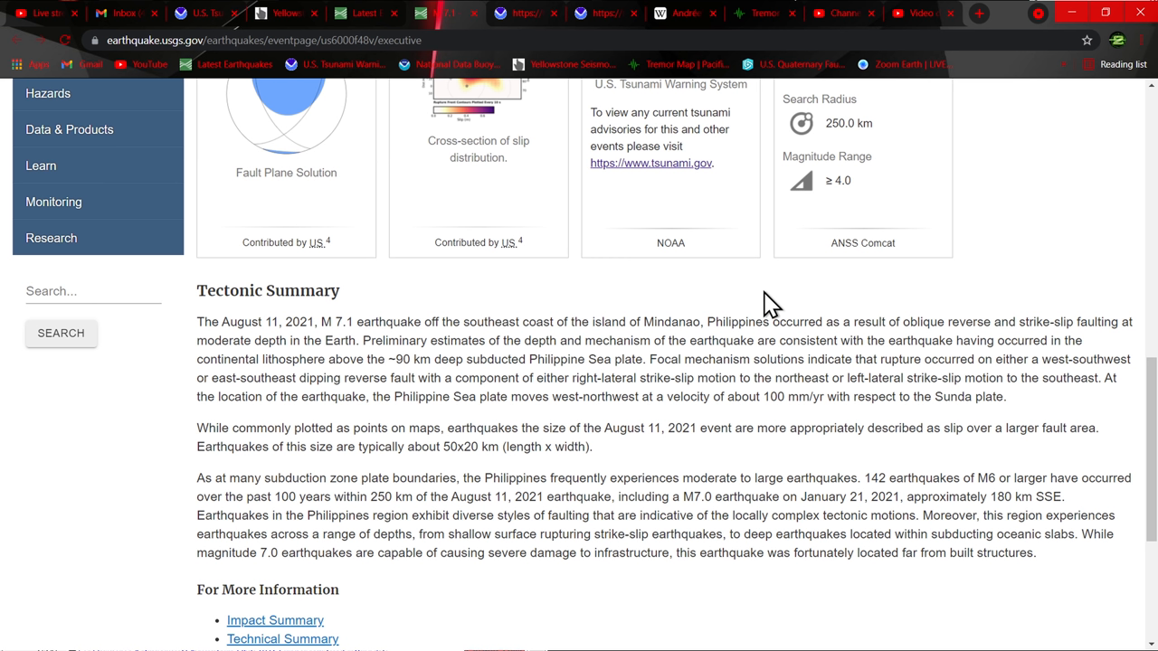
pyautogui.moveTo(254, 361)
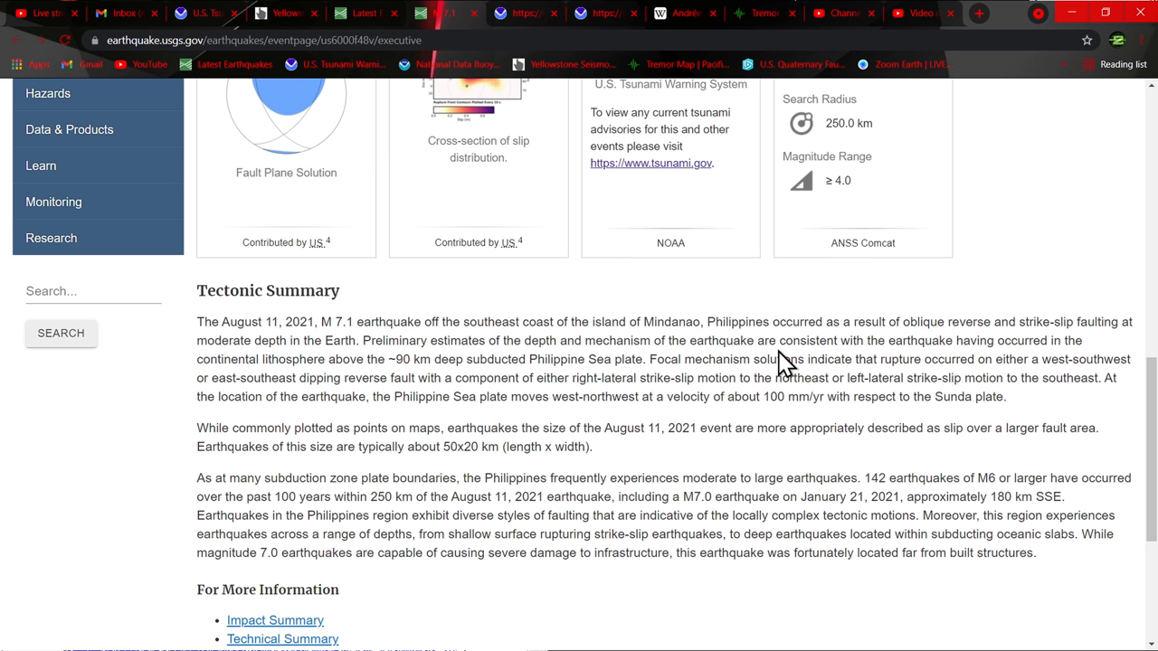
pyautogui.moveTo(1072, 323)
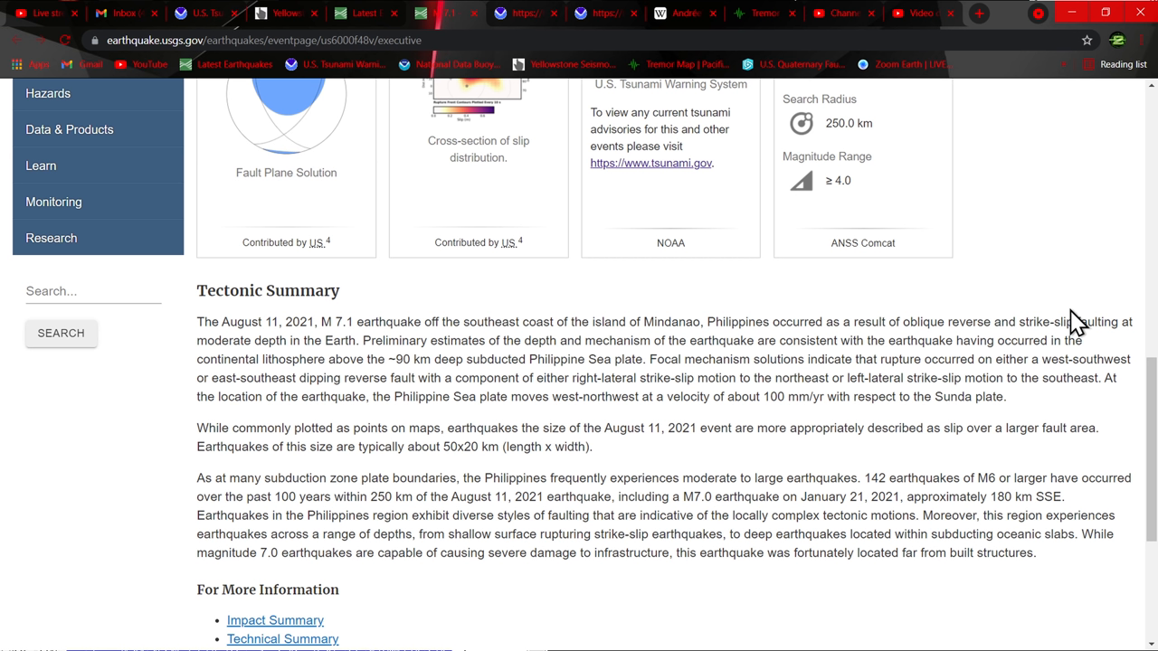
pyautogui.moveTo(879, 423)
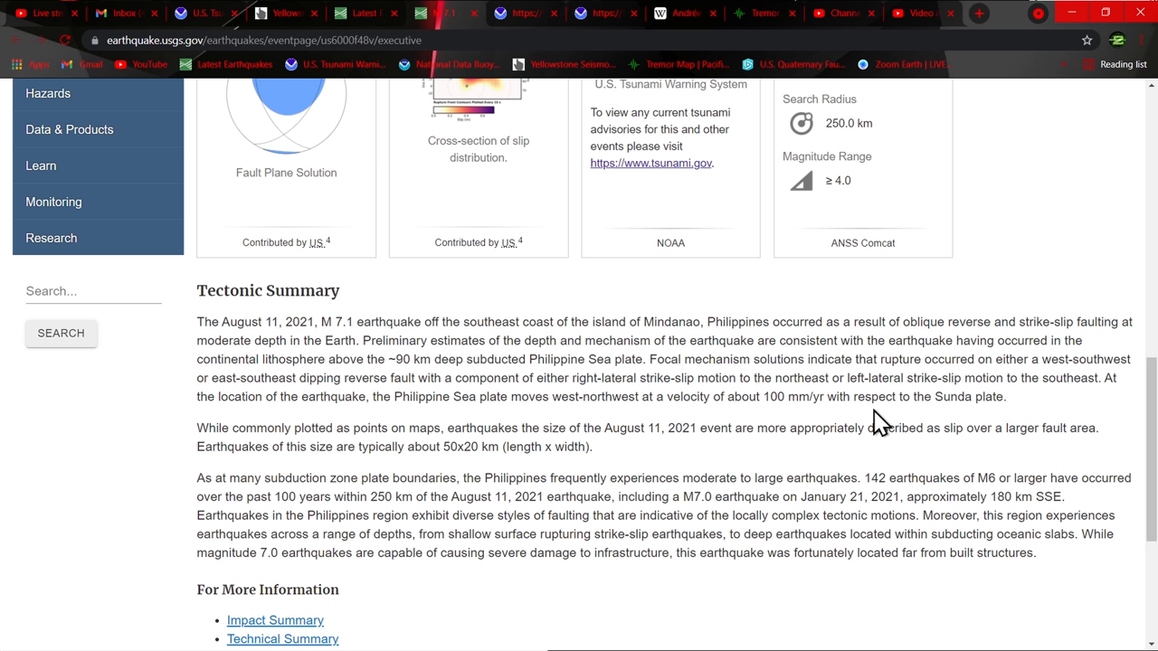
pyautogui.moveTo(1144, 398)
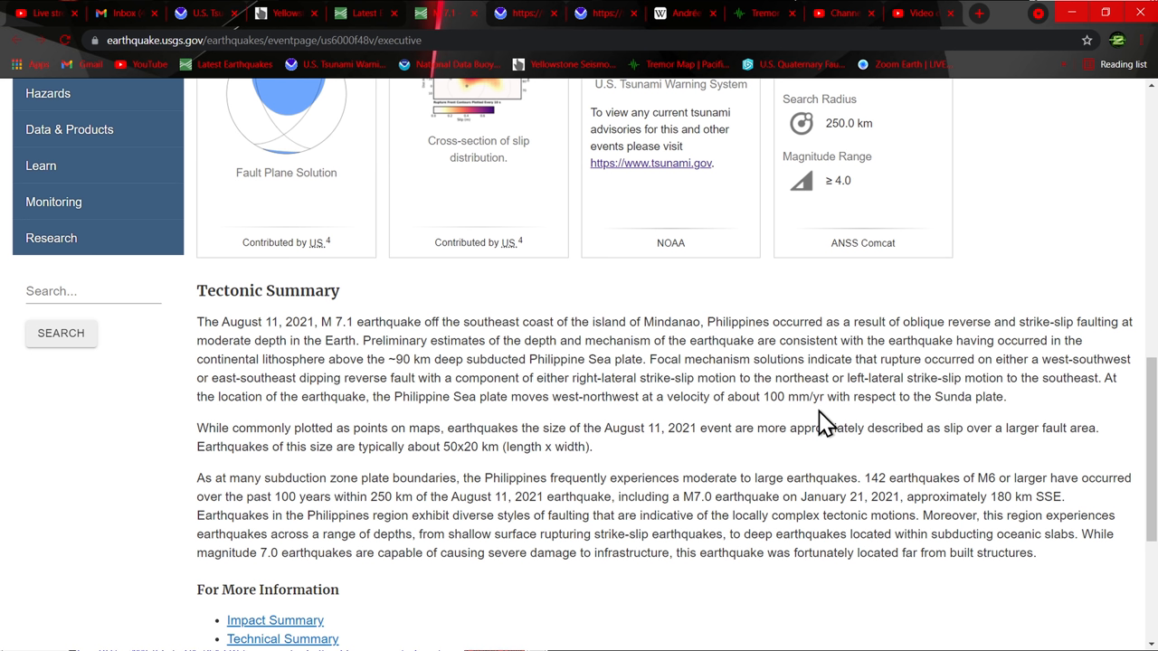
pyautogui.moveTo(768, 436)
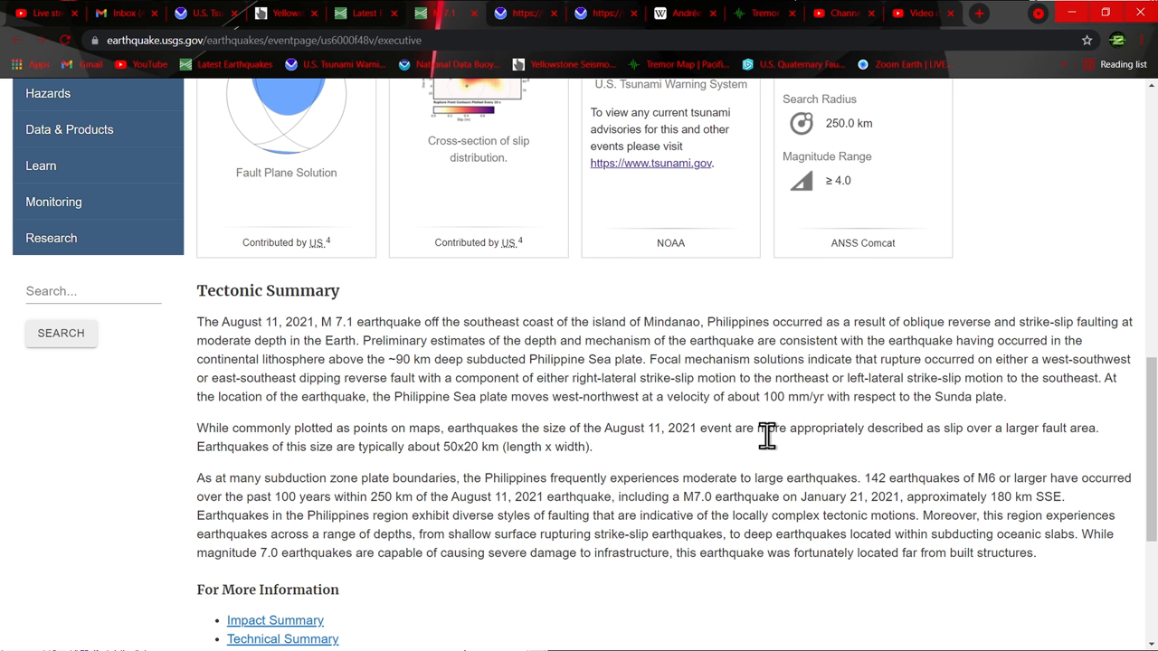
pyautogui.moveTo(768, 454)
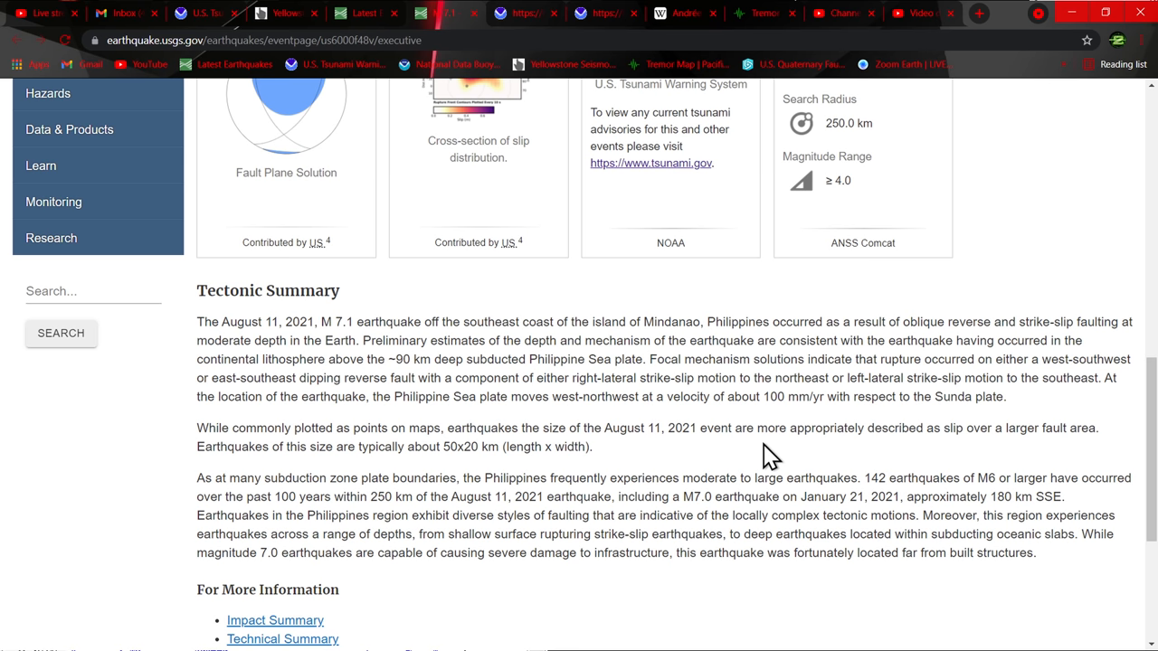
pyautogui.moveTo(1148, 470)
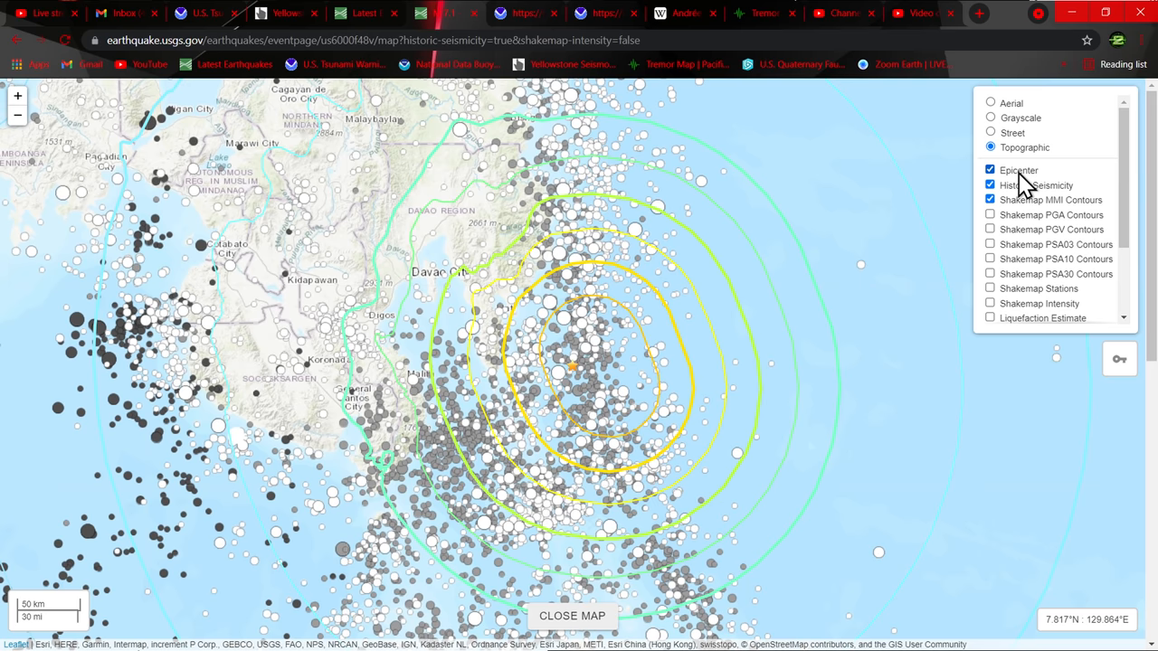
# Step: Show Historic Seismicity and ShakeMap MMI layers on the event's interactive map, then view the Finite Fault page
pyautogui.click(1126, 99)
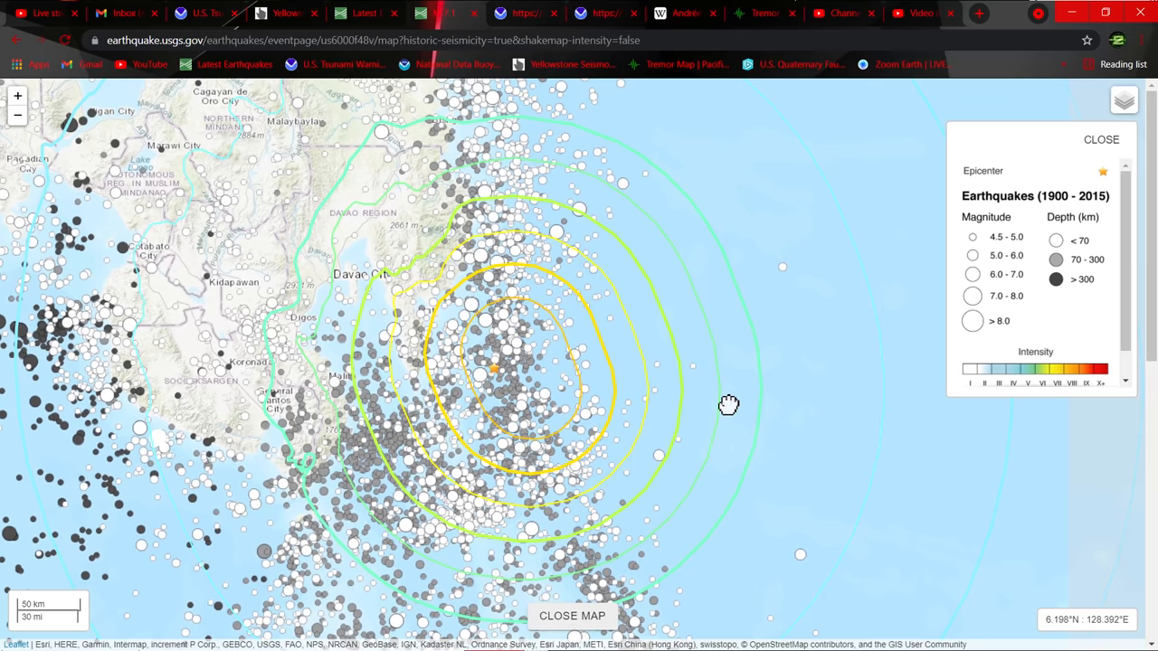
pyautogui.click(568, 615)
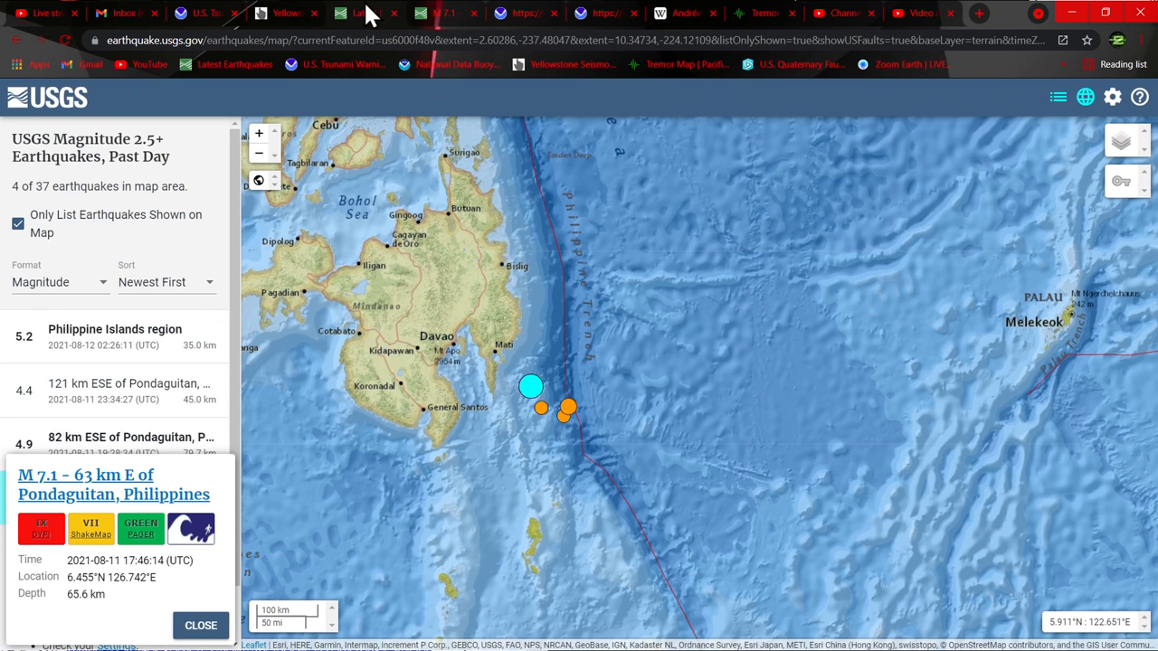
pyautogui.click(86, 475)
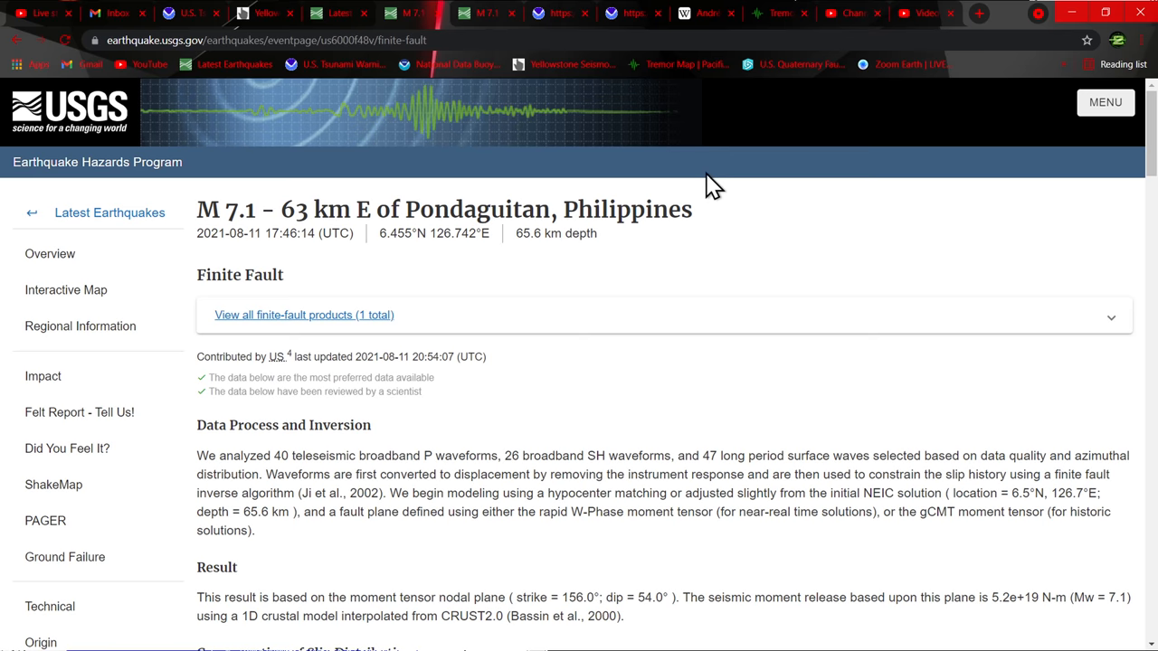
# Step: Scroll through the finite-fault slip distribution cross-section and slip map figure
pyautogui.scroll(-3)
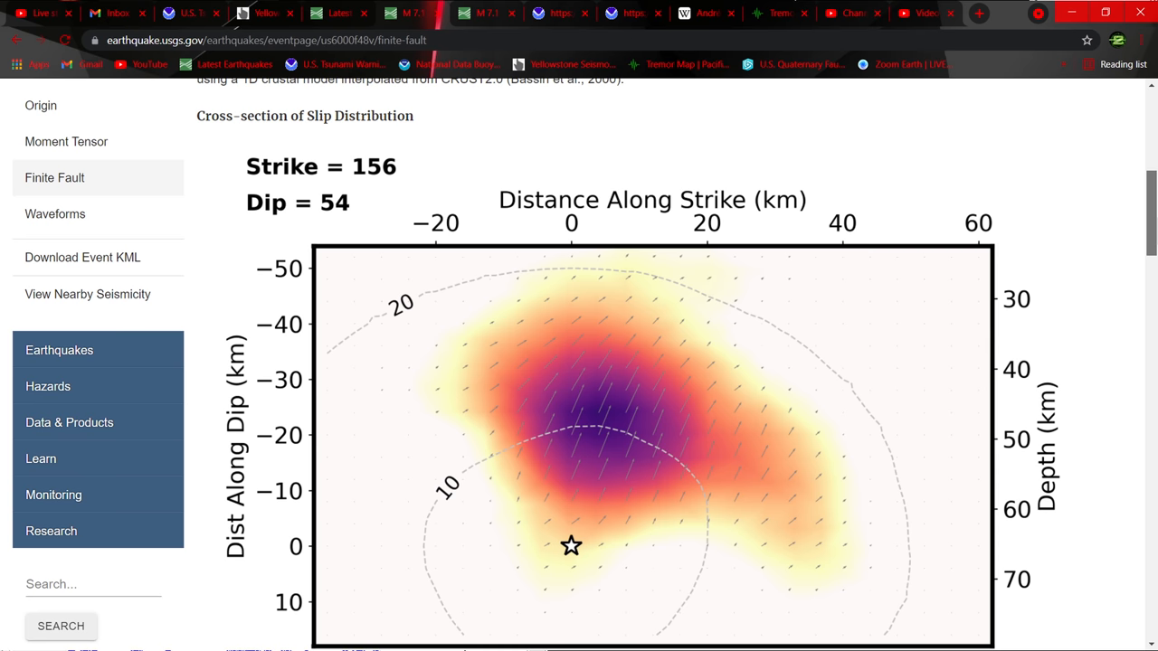
pyautogui.scroll(-3)
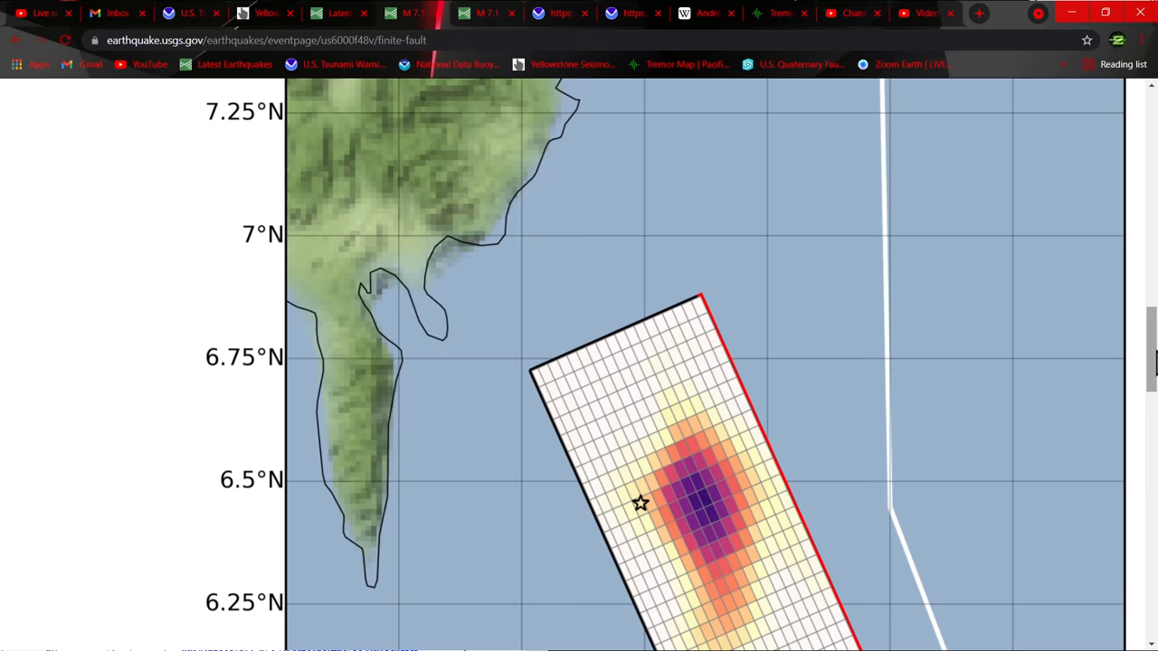
pyautogui.click(190, 14)
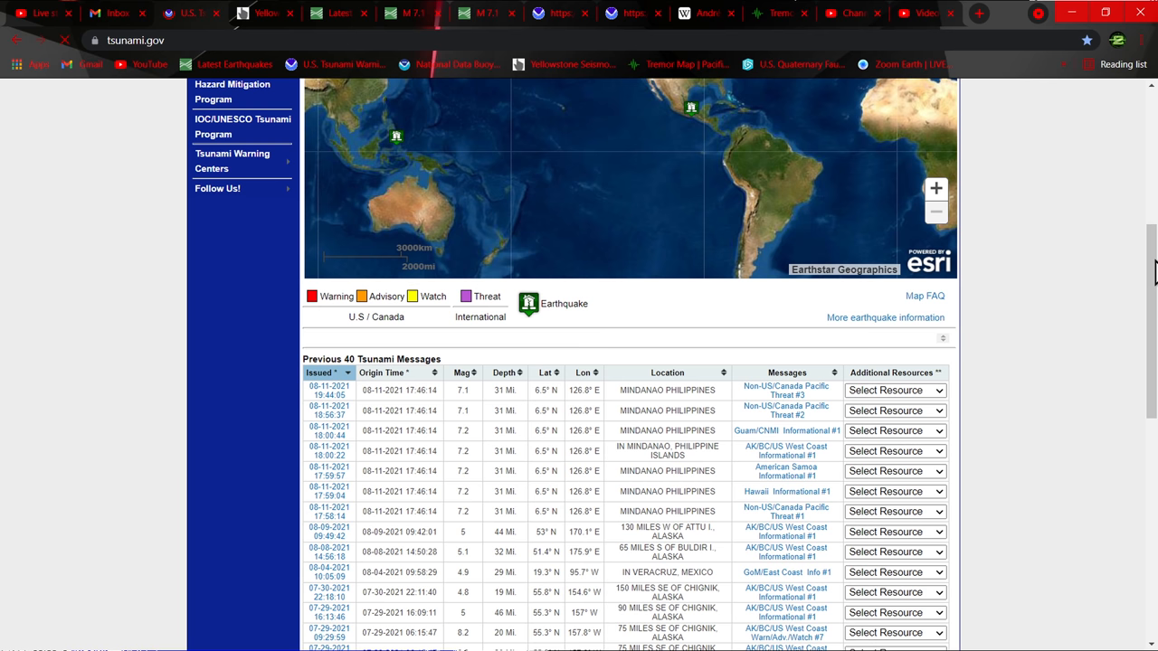
pyautogui.moveTo(409, 180)
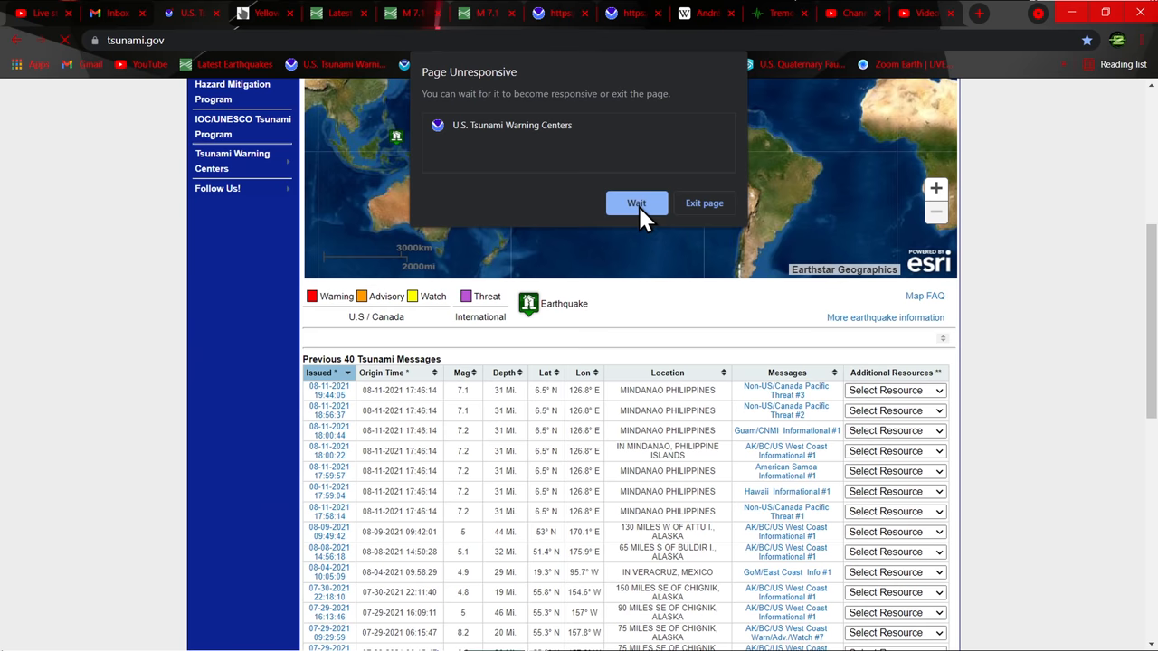
# Step: Open Tsunami Message Number 3 and highlight Bitung's maximum observed tsunami height
pyautogui.click(637, 203)
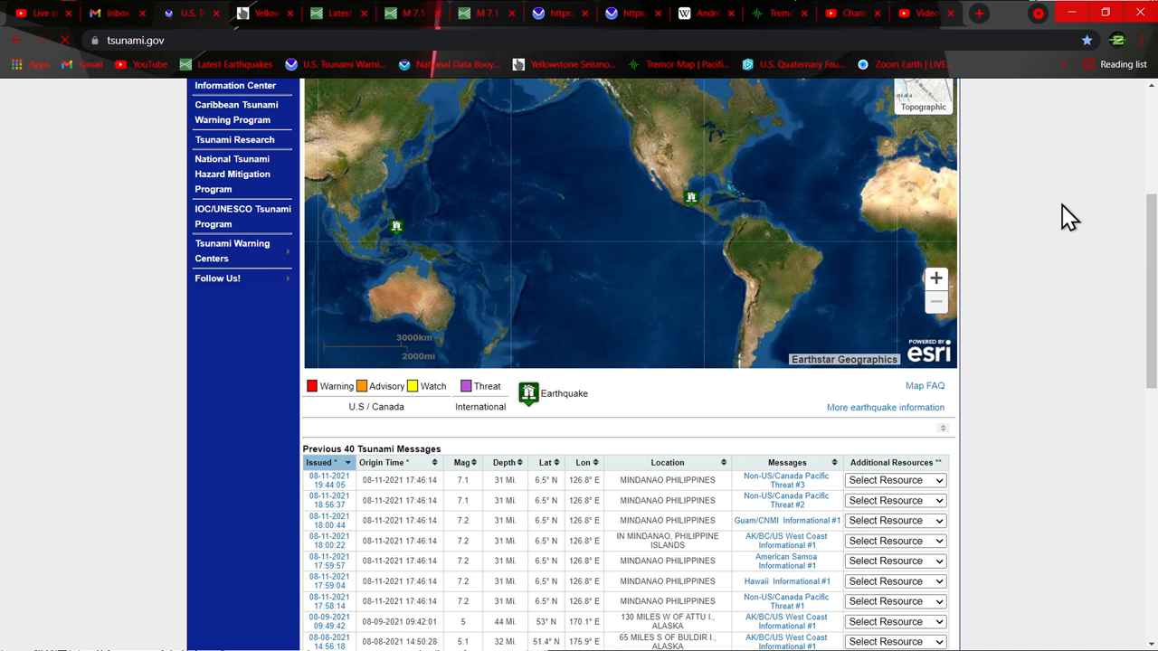
pyautogui.scroll(-3)
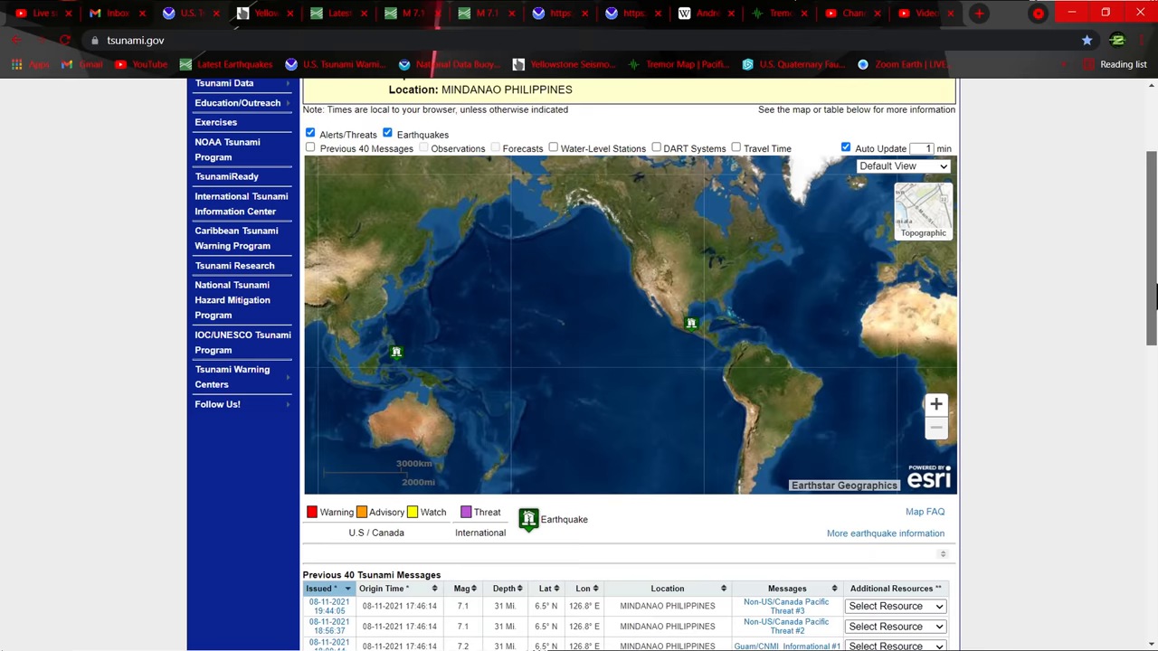
pyautogui.click(397, 352)
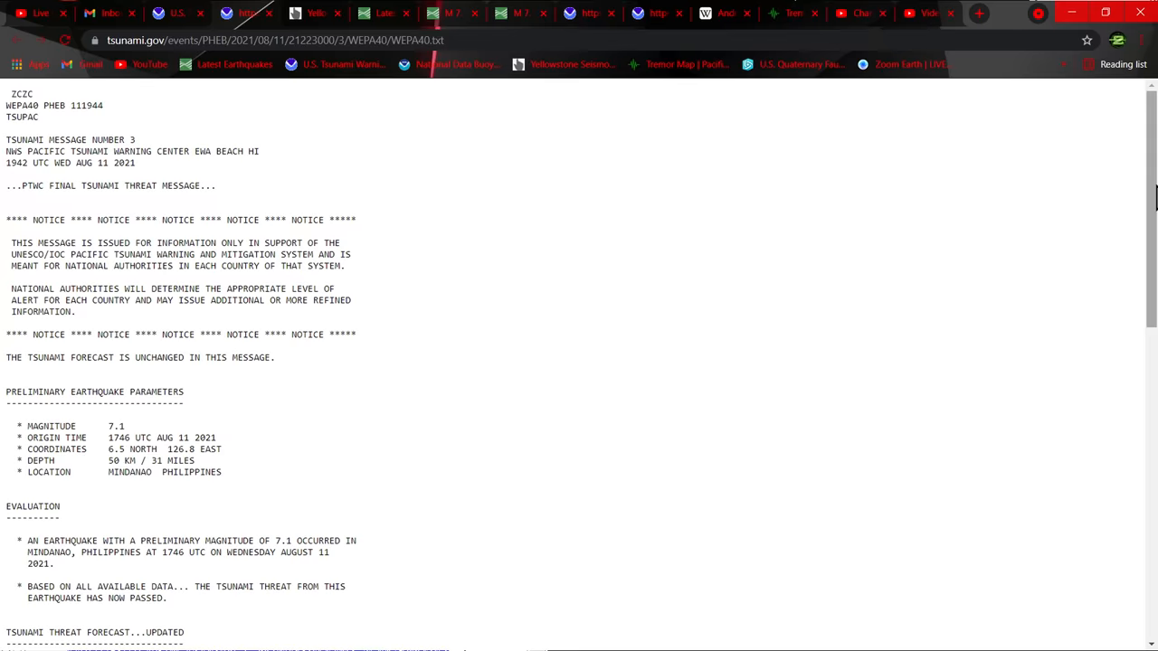
pyautogui.scroll(-3)
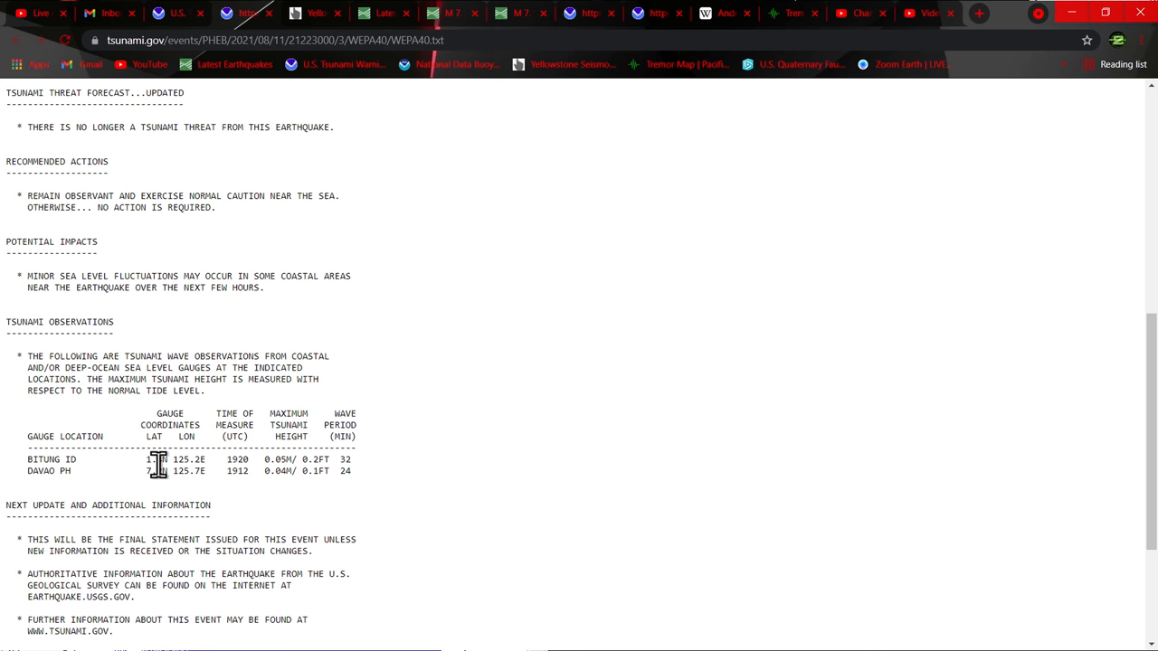
pyautogui.moveTo(276, 461)
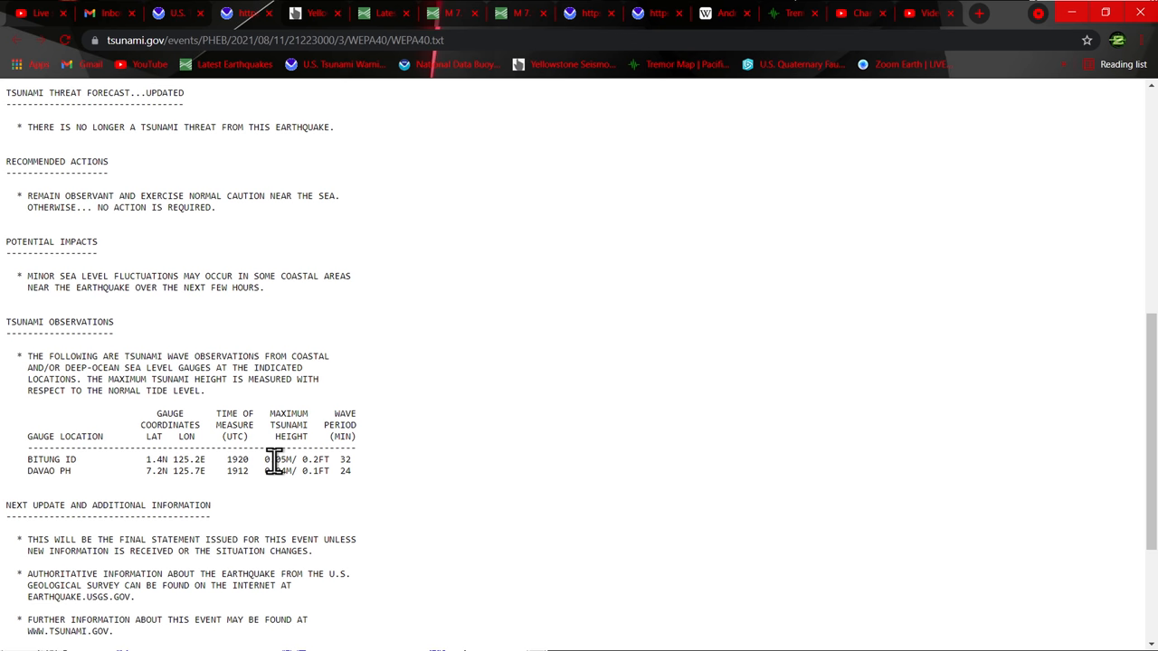
pyautogui.moveTo(276, 459); pyautogui.dragTo(335, 460)
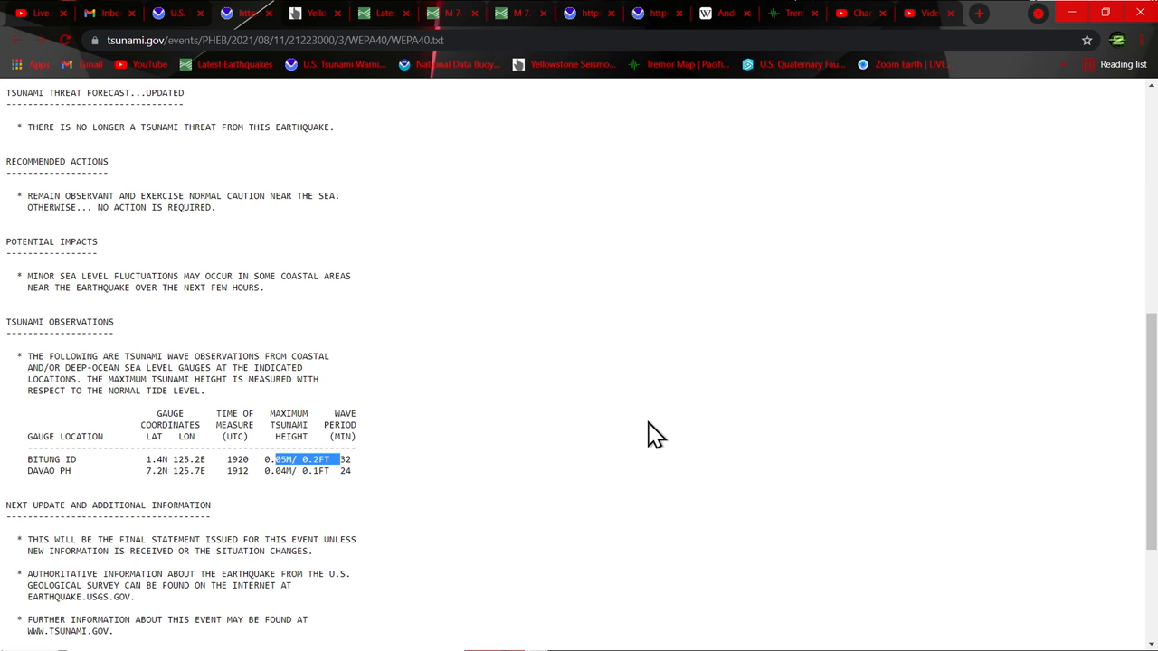
pyautogui.click(226, 64)
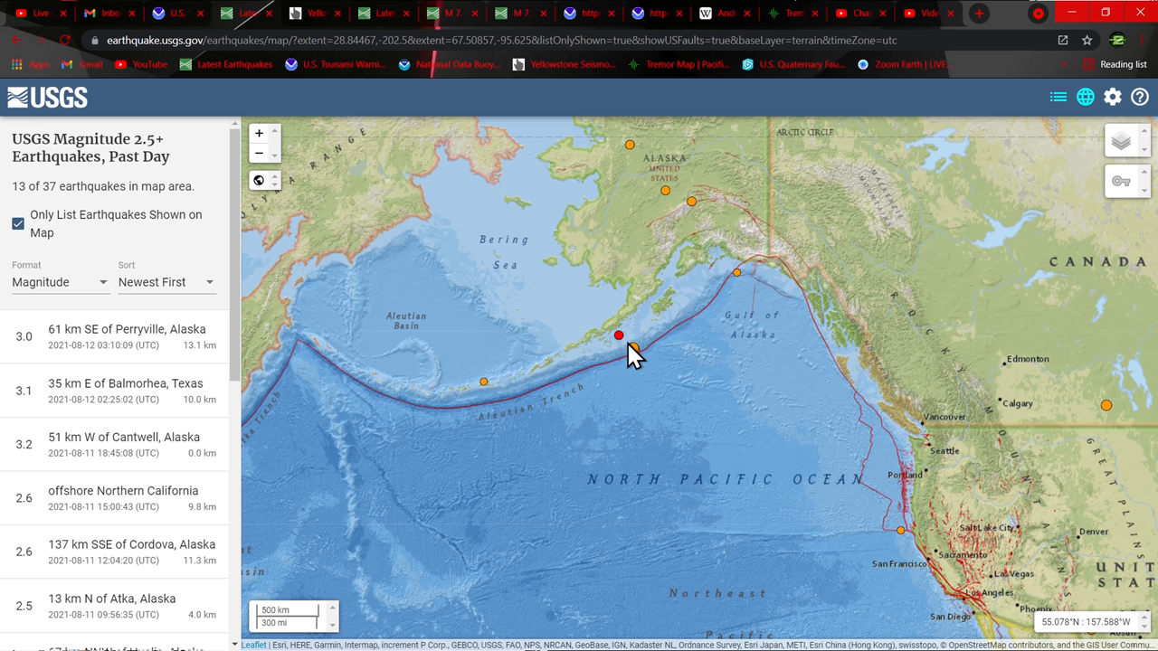
# Step: Pan the past-day all-magnitudes map west across the Pacific, then toward central Canada
pyautogui.moveTo(633, 353); pyautogui.dragTo(715, 344)
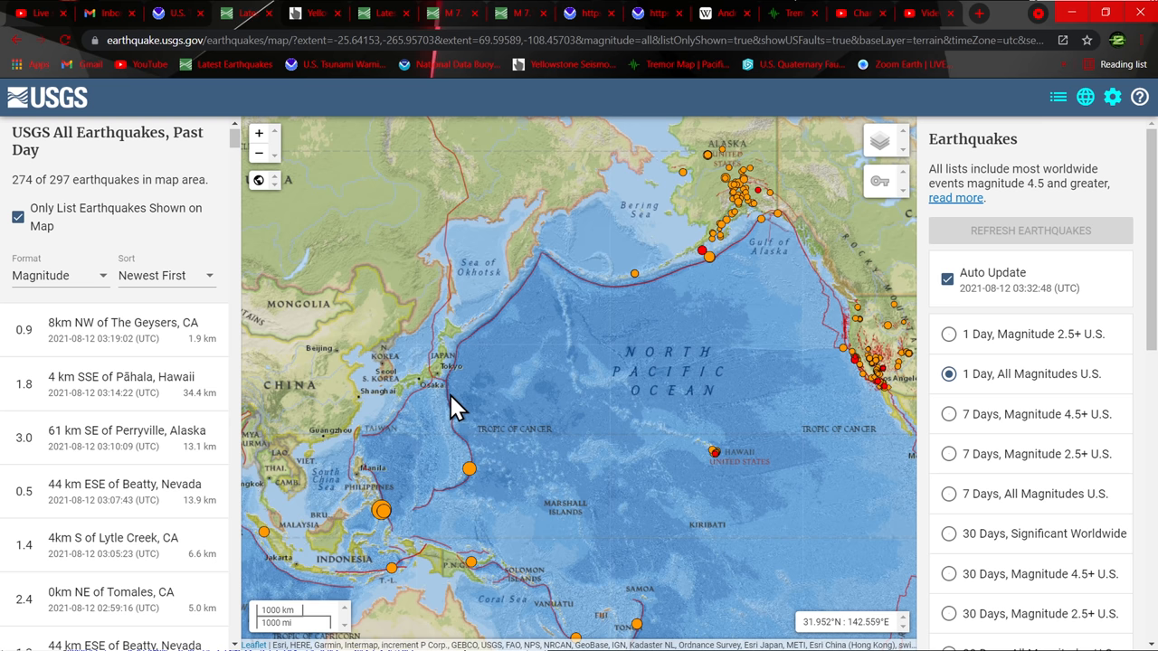
pyautogui.moveTo(452, 407); pyautogui.dragTo(542, 362)
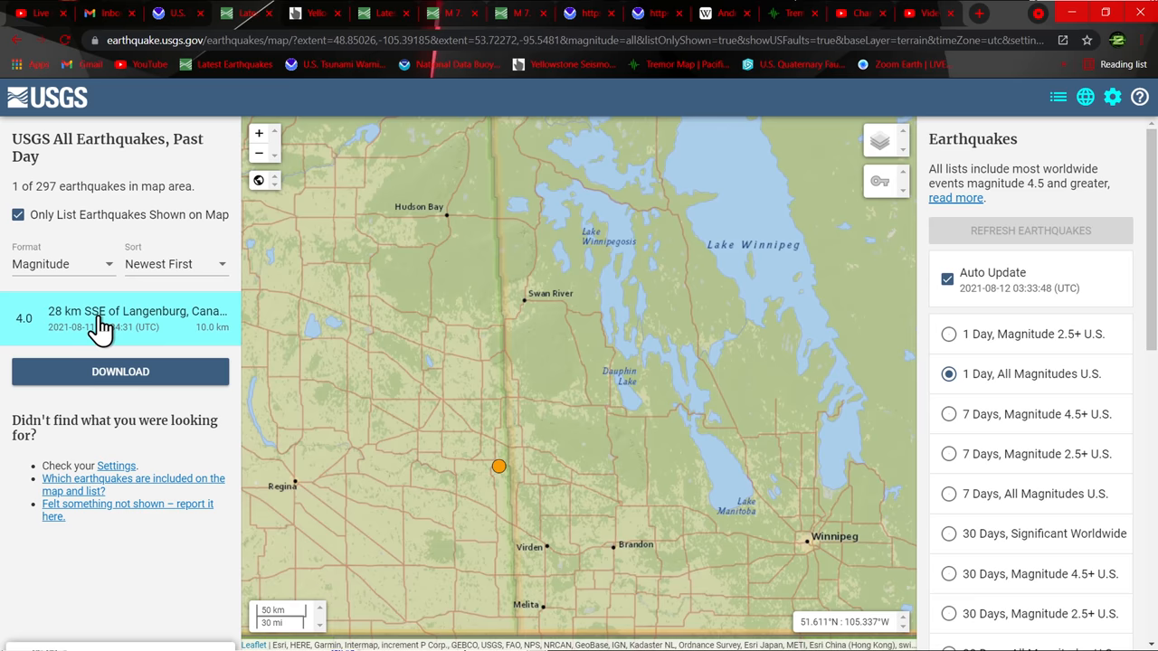
# Step: Select the M4.0 earthquake 28 km SSE of Langenburg
pyautogui.click(498, 466)
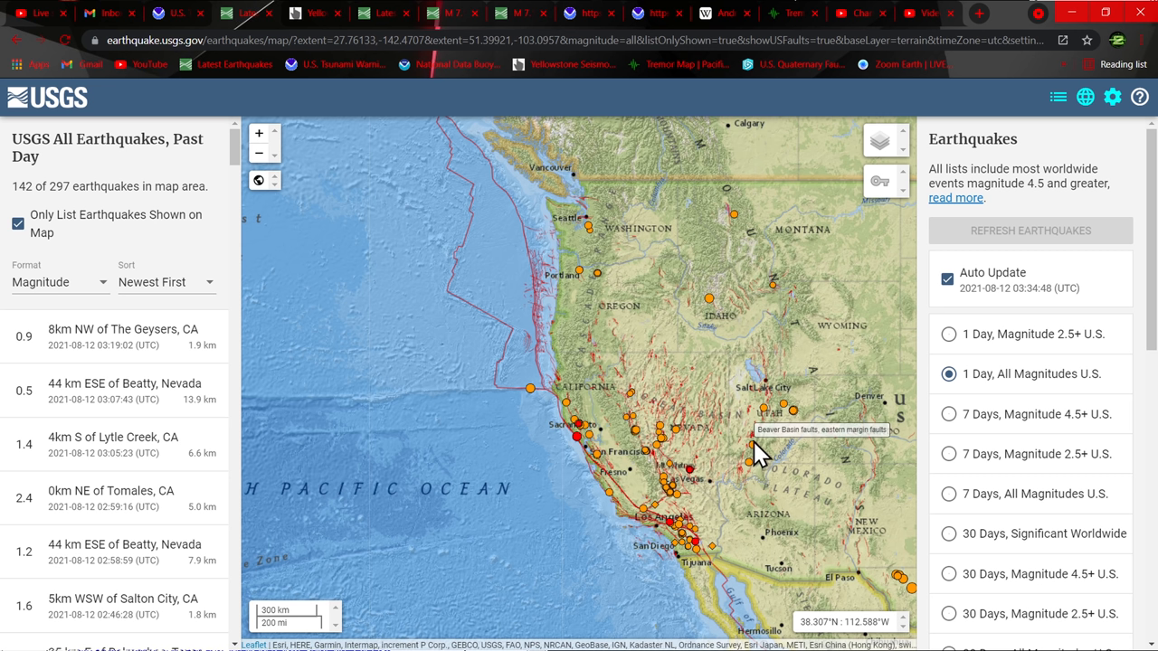
pyautogui.moveTo(707, 176)
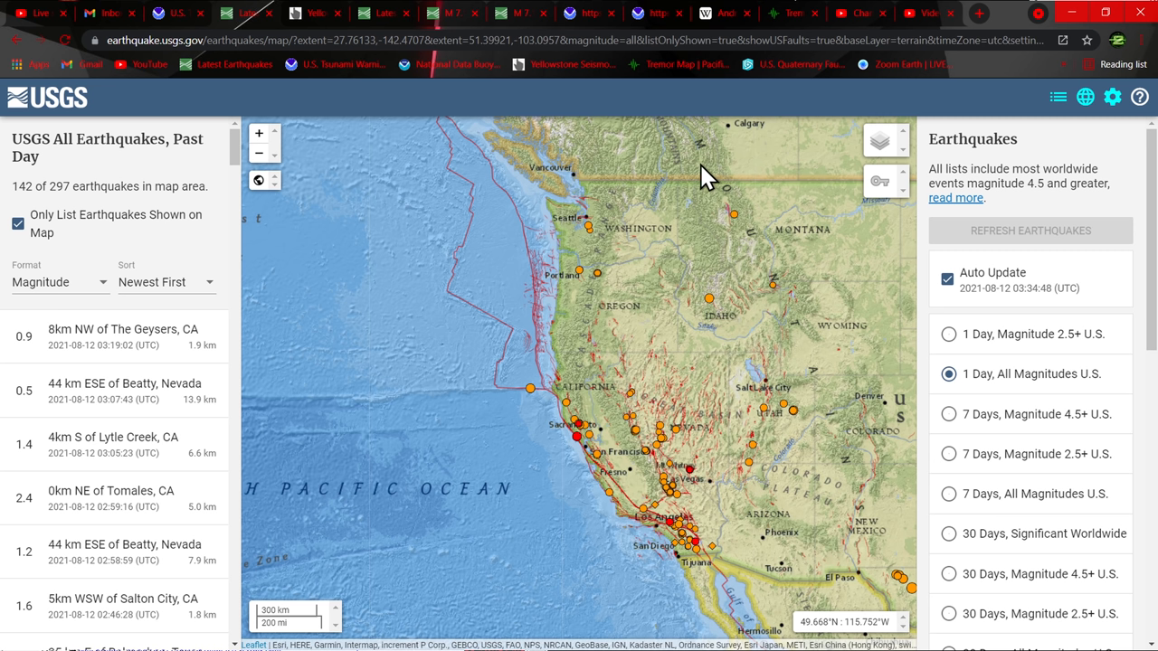
pyautogui.moveTo(668, 185)
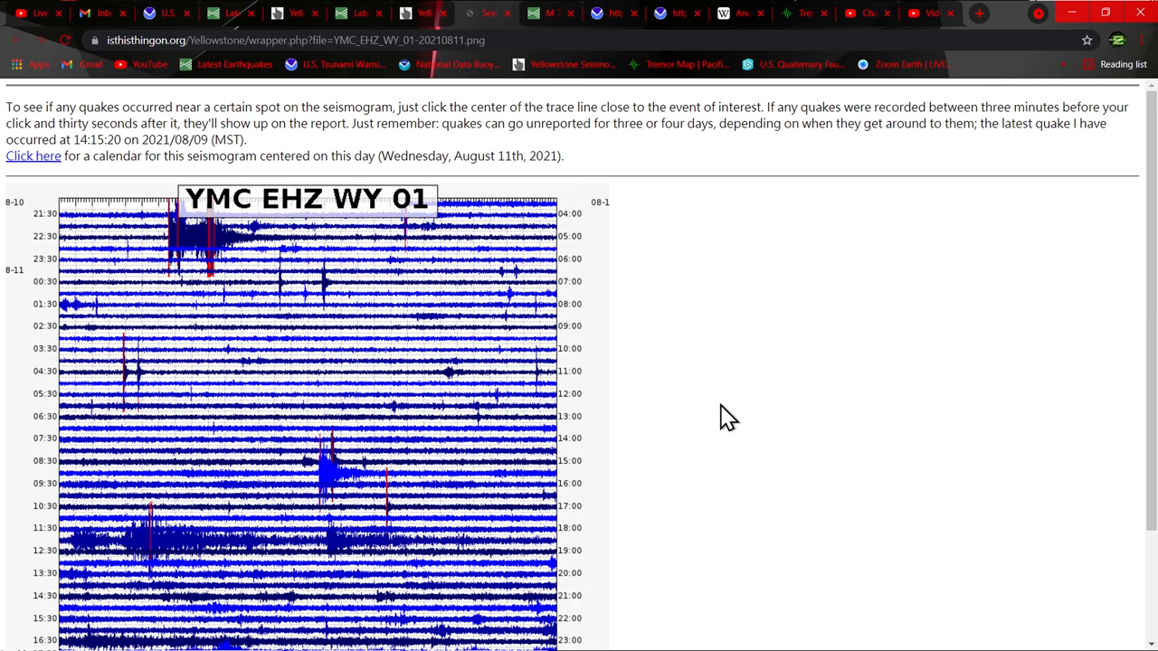
# Step: Scroll through the YHH EHZ WY 01 day seismogram and return to the station map
pyautogui.scroll(-3)
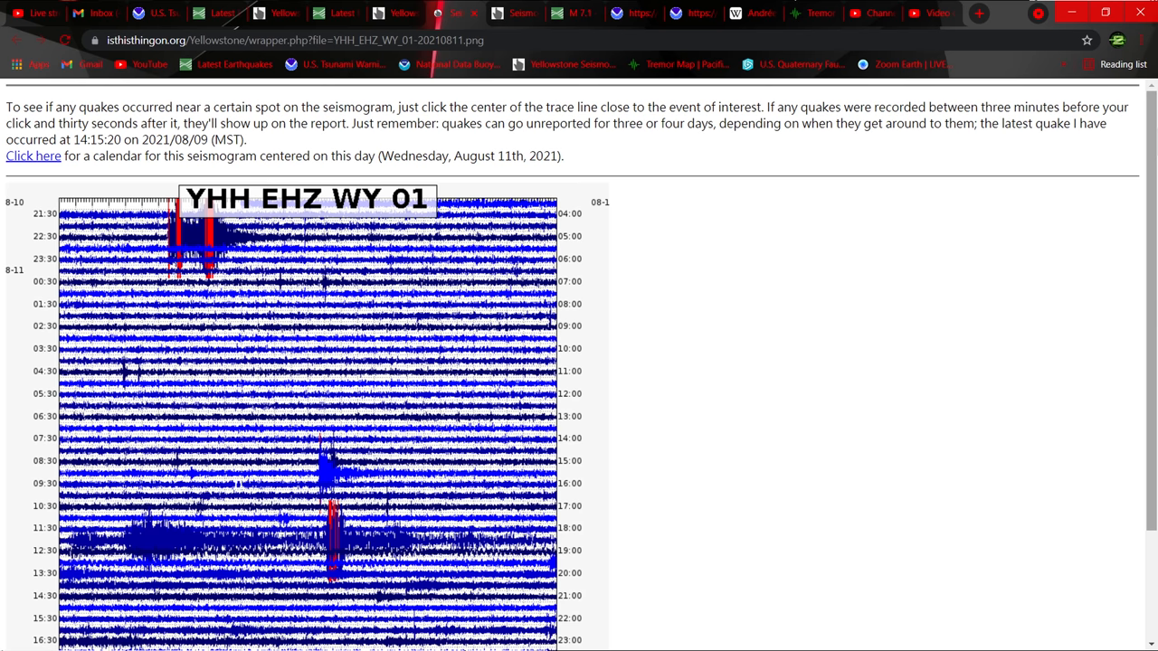
pyautogui.scroll(-3)
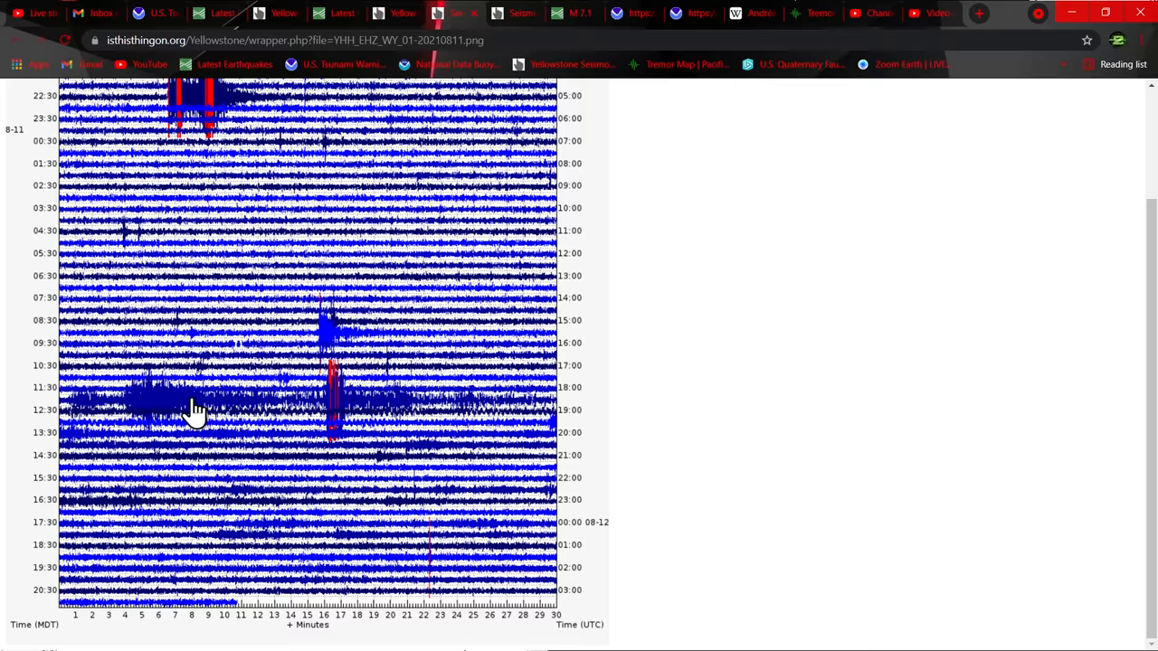
pyautogui.click(44, 47)
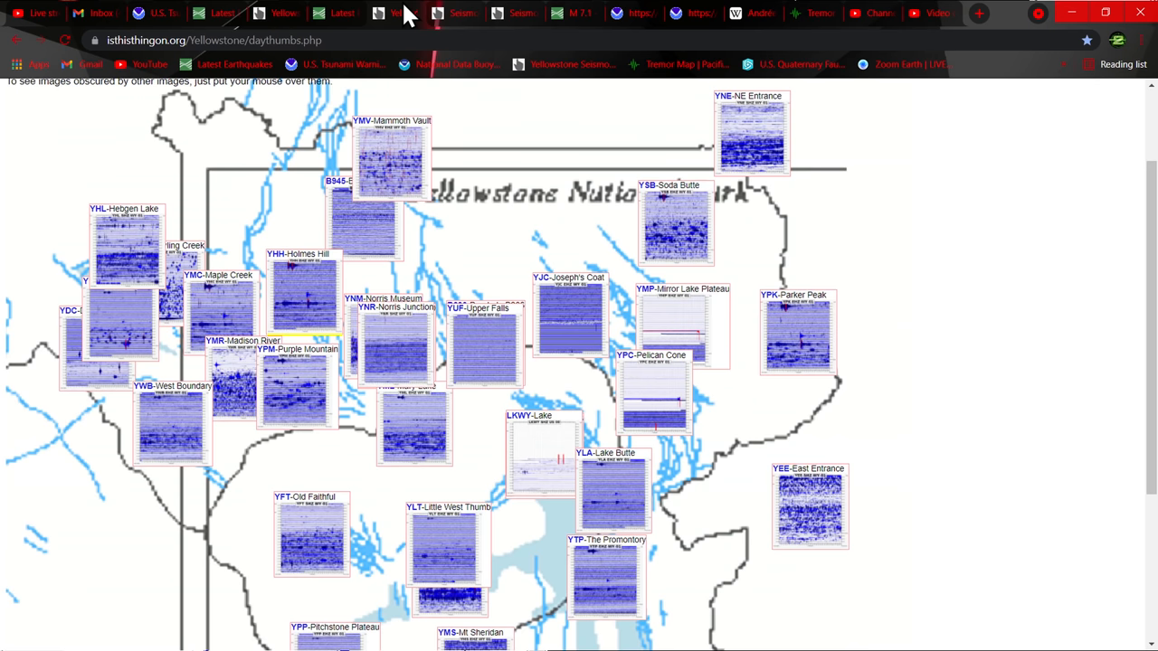
# Step: View the YPK Parker Peak seismogram, go back, and scroll the YMC Maple Creek one
pyautogui.scroll(-3)
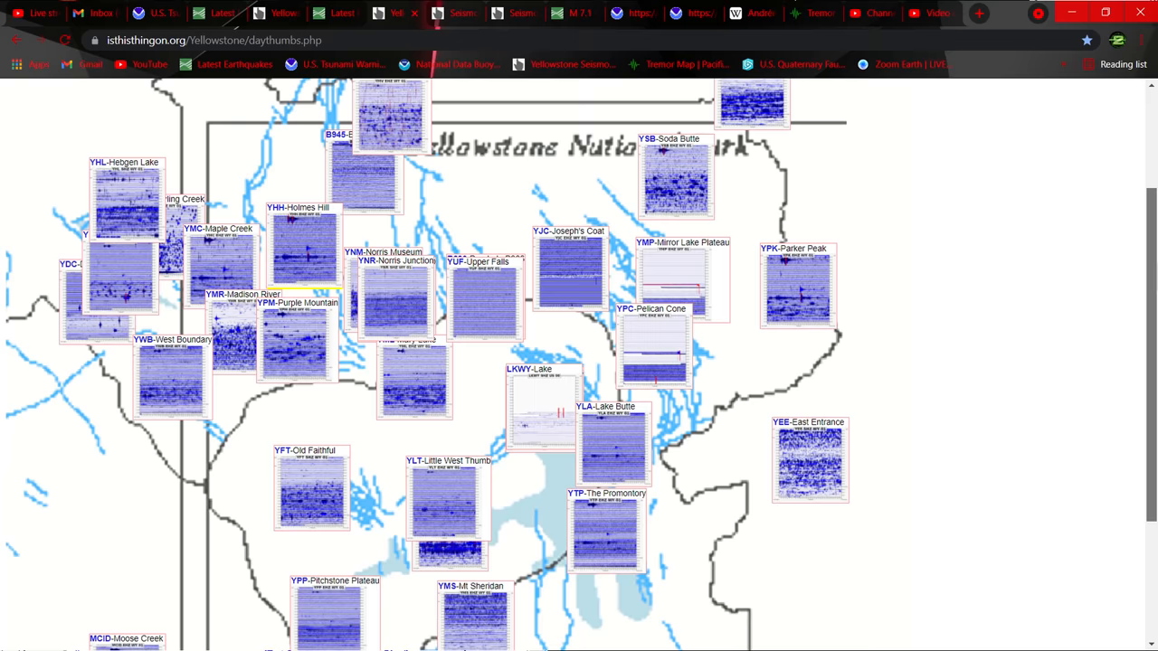
pyautogui.click(796, 285)
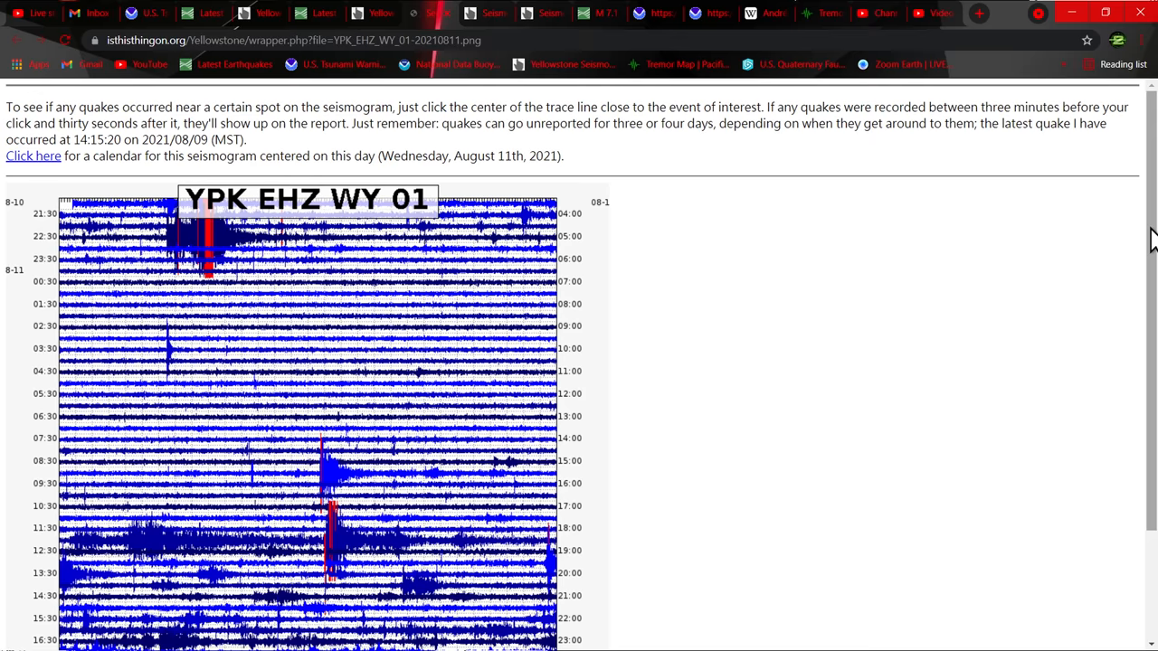
pyautogui.scroll(-3)
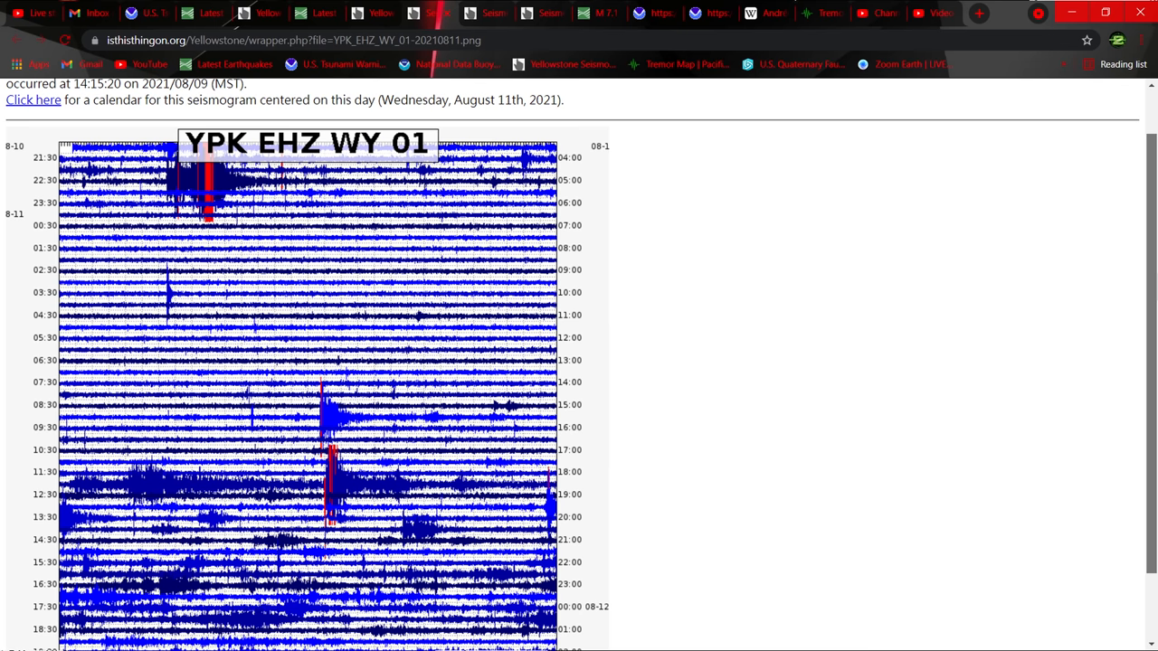
pyautogui.click(43, 47)
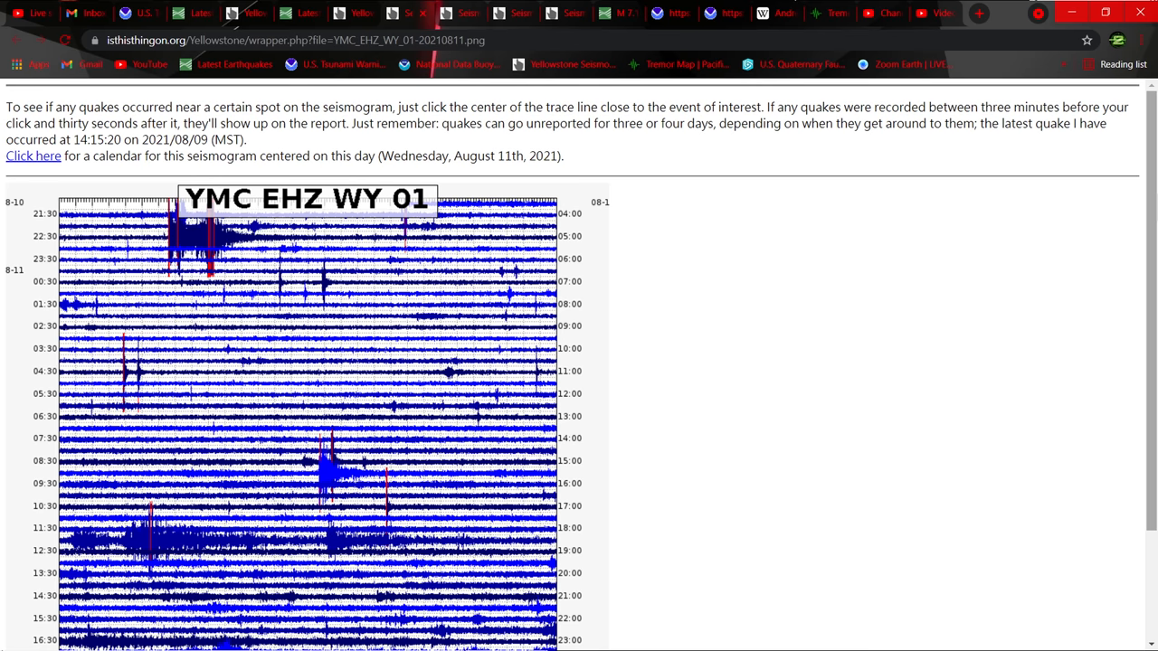
pyautogui.scroll(-3)
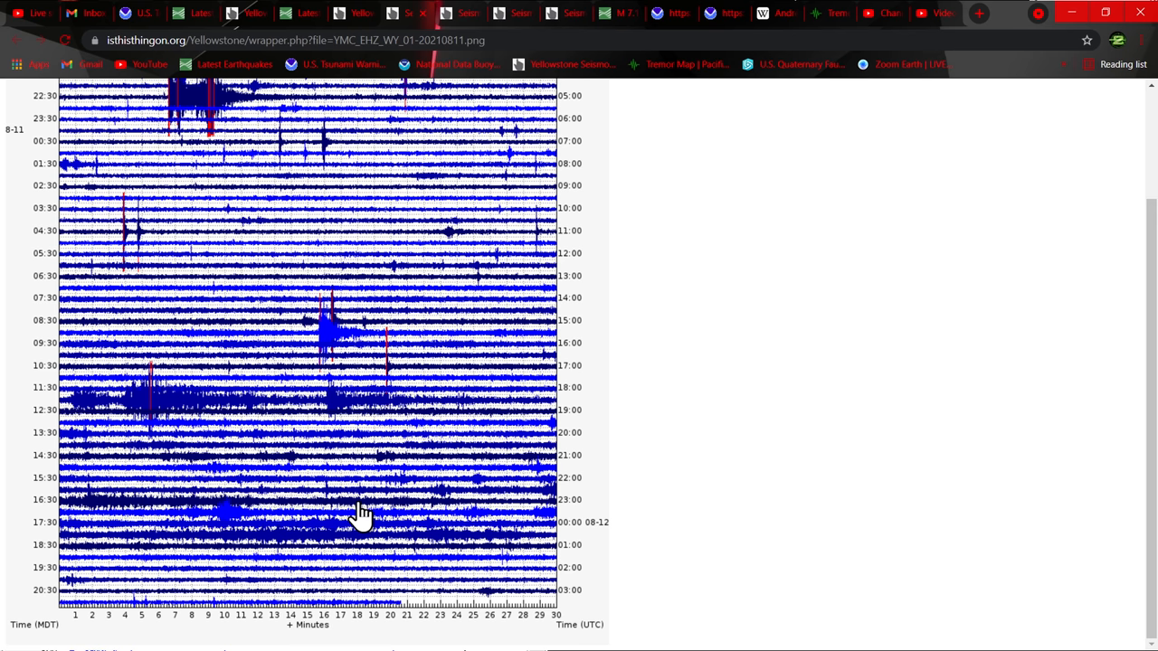
pyautogui.moveTo(755, 197)
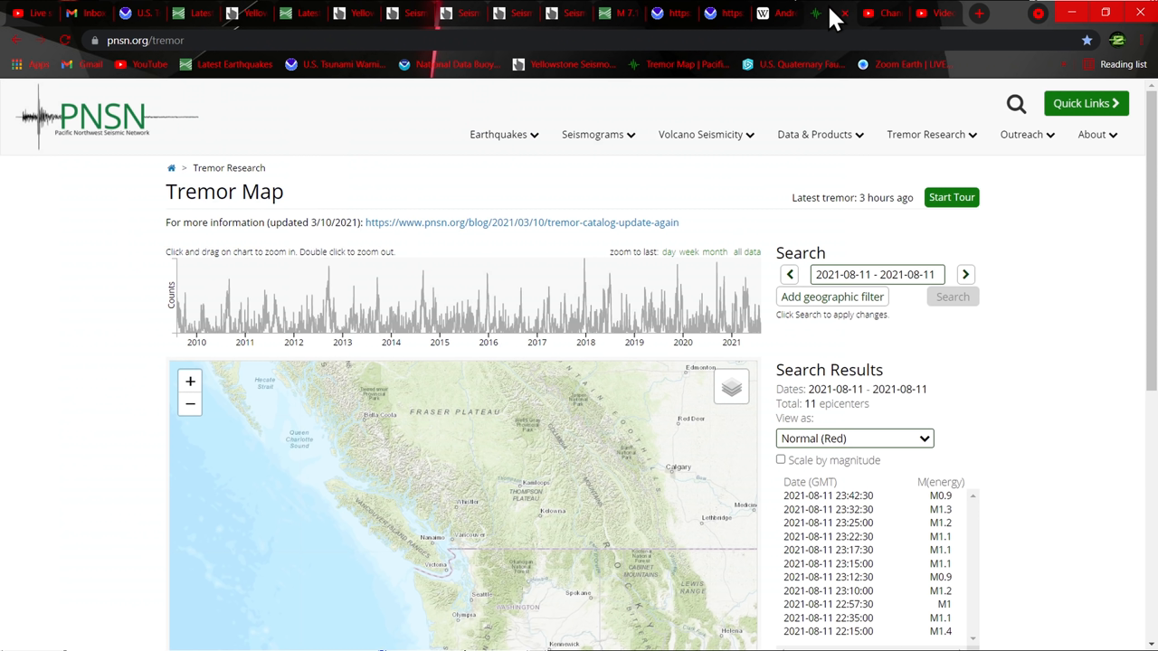
pyautogui.moveTo(89, 66)
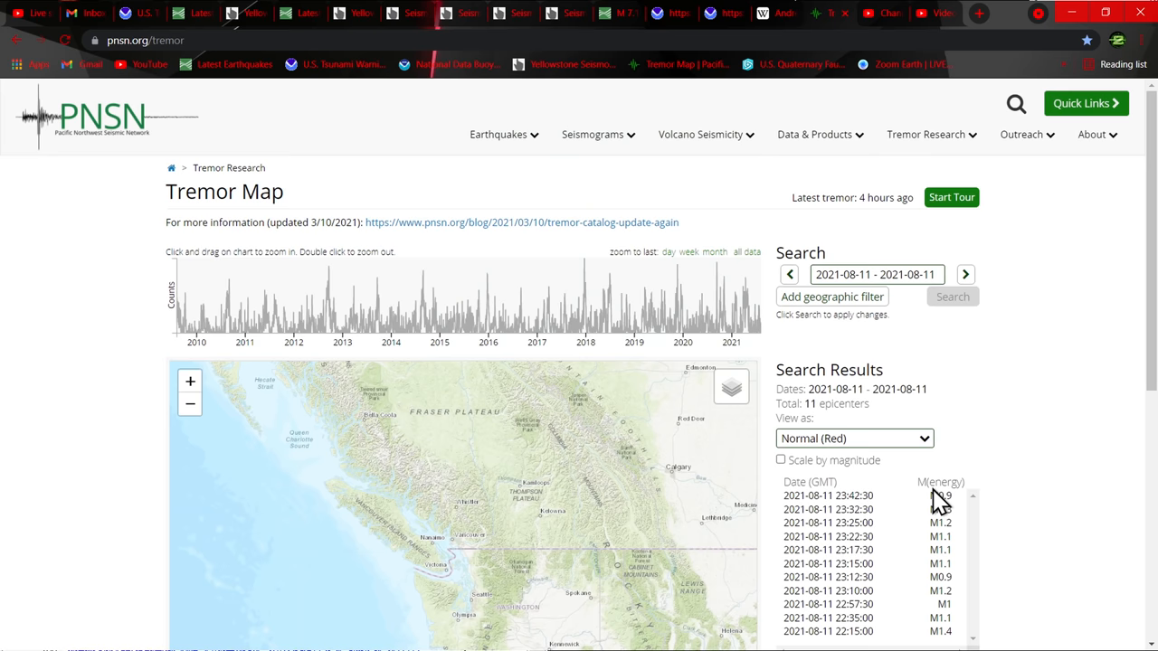
# Step: Scroll down to the 2021-08-11 tremor map showing 11 epicenters near Redding
pyautogui.scroll(-3)
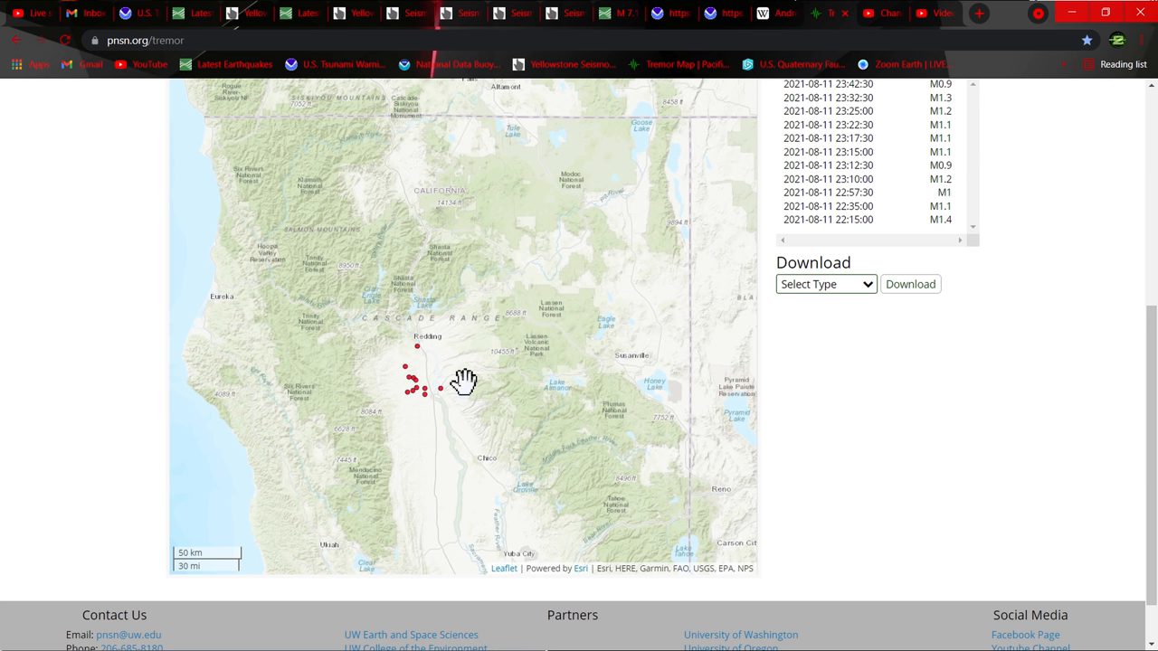
pyautogui.moveTo(397, 438)
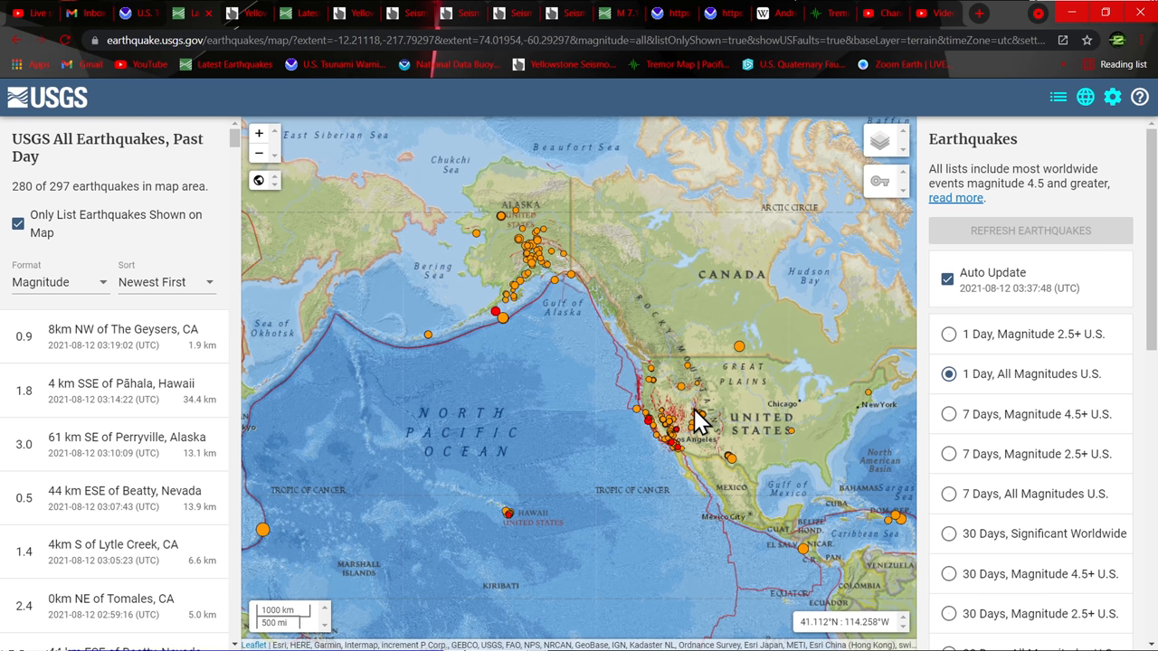
# Step: Pan to Puerto Rico and open the M 4.2 quake 89 km E of Cruz Bay
pyautogui.moveTo(706, 420); pyautogui.dragTo(624, 434)
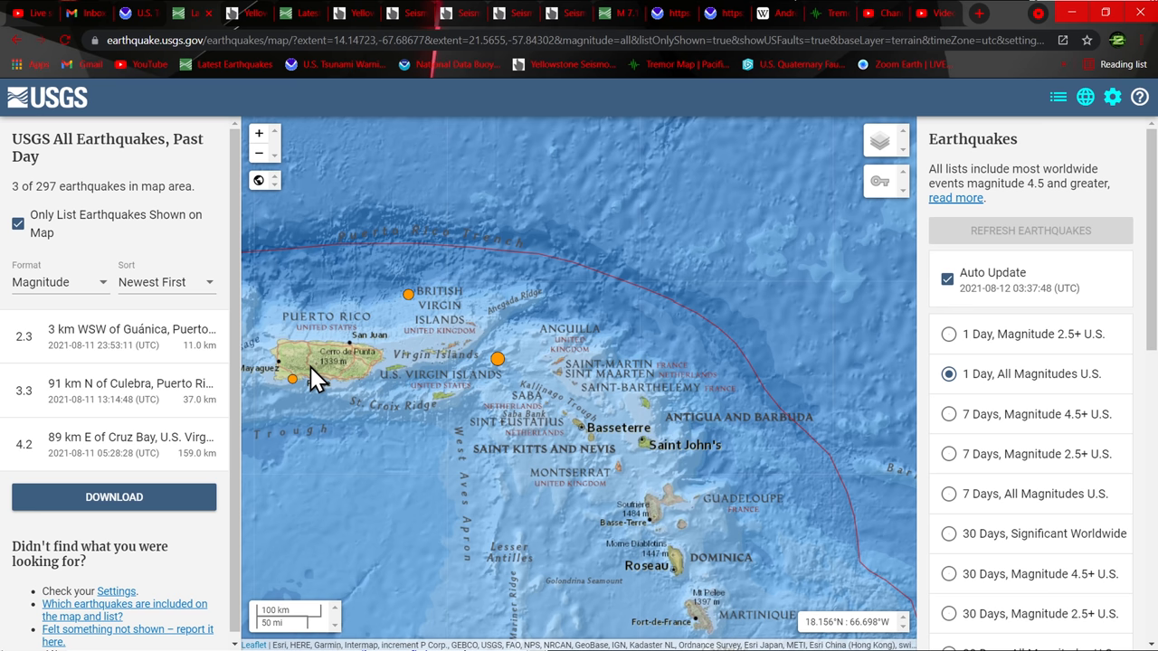
pyautogui.click(498, 359)
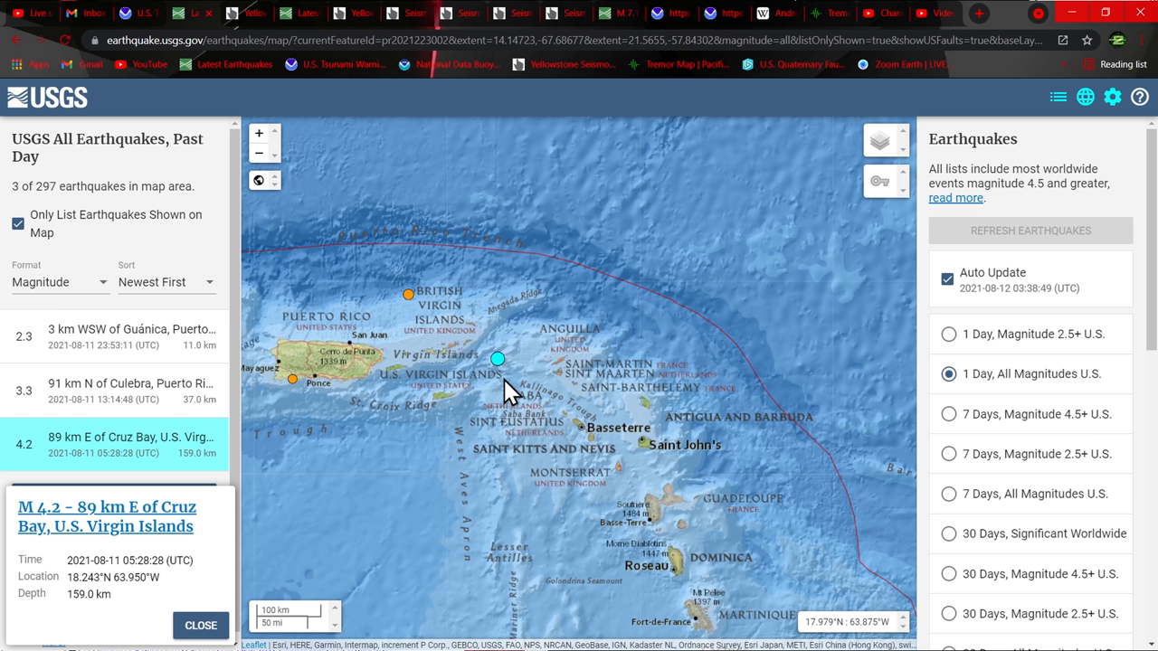
pyautogui.moveTo(425, 308)
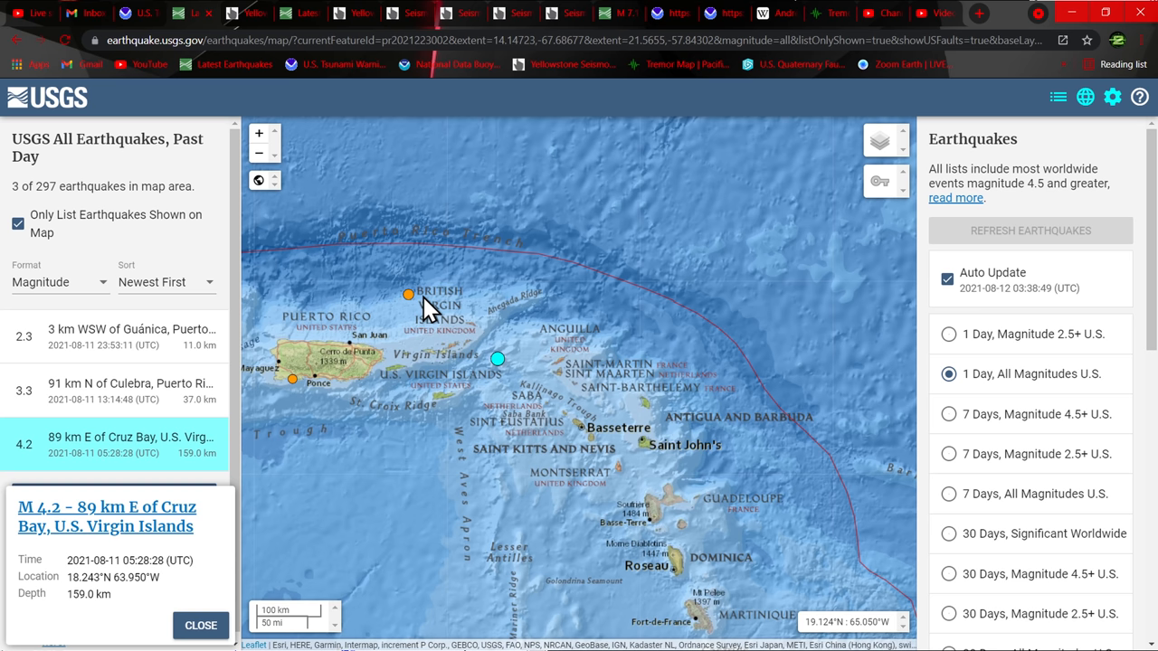